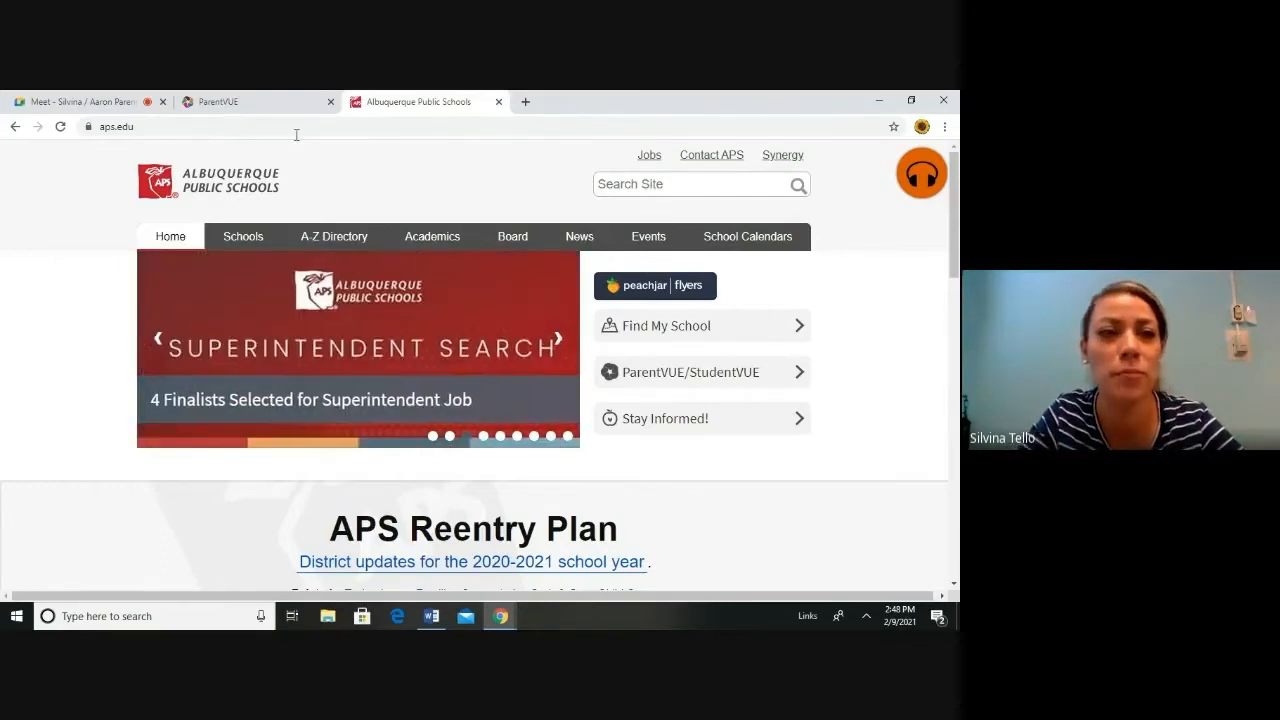
{"action": "mouse_move", "coordinate": [453, 148]}
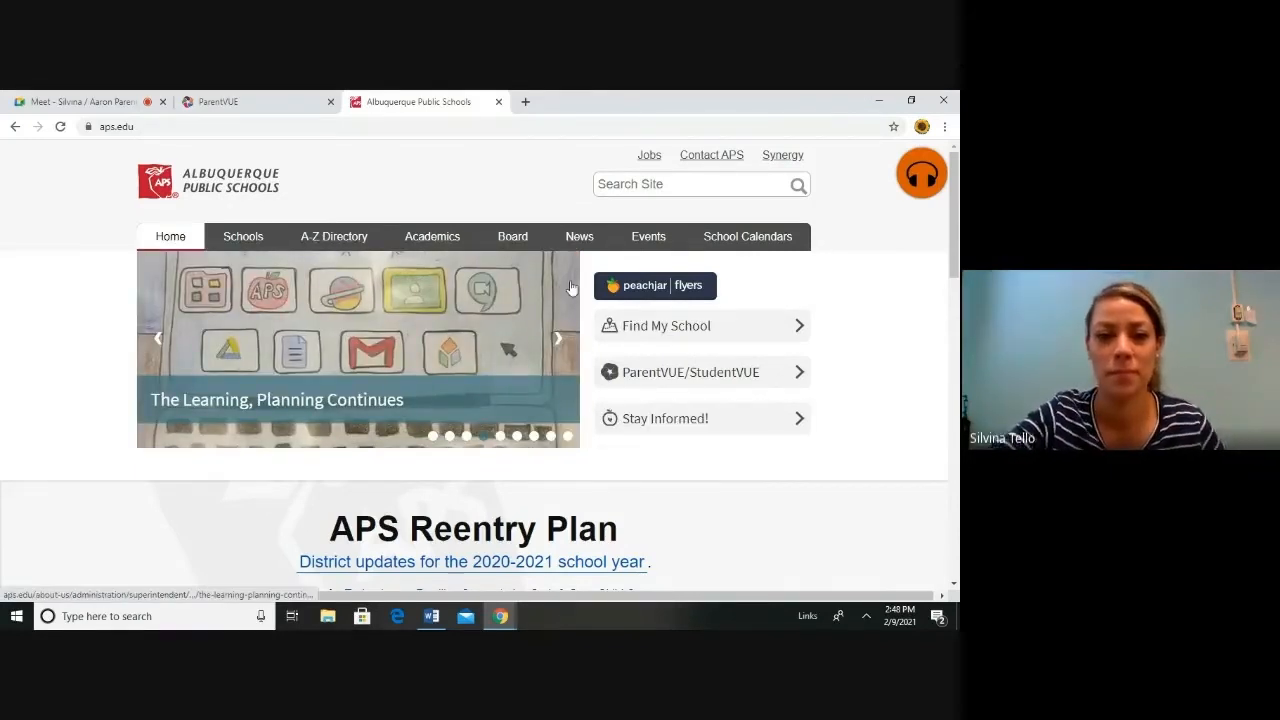
Navigate from the aps.edu home page through Students & Families to the ParentVUE/StudentVUE page
{"action": "scroll", "scroll_direction": "down", "scroll_amount": 3}
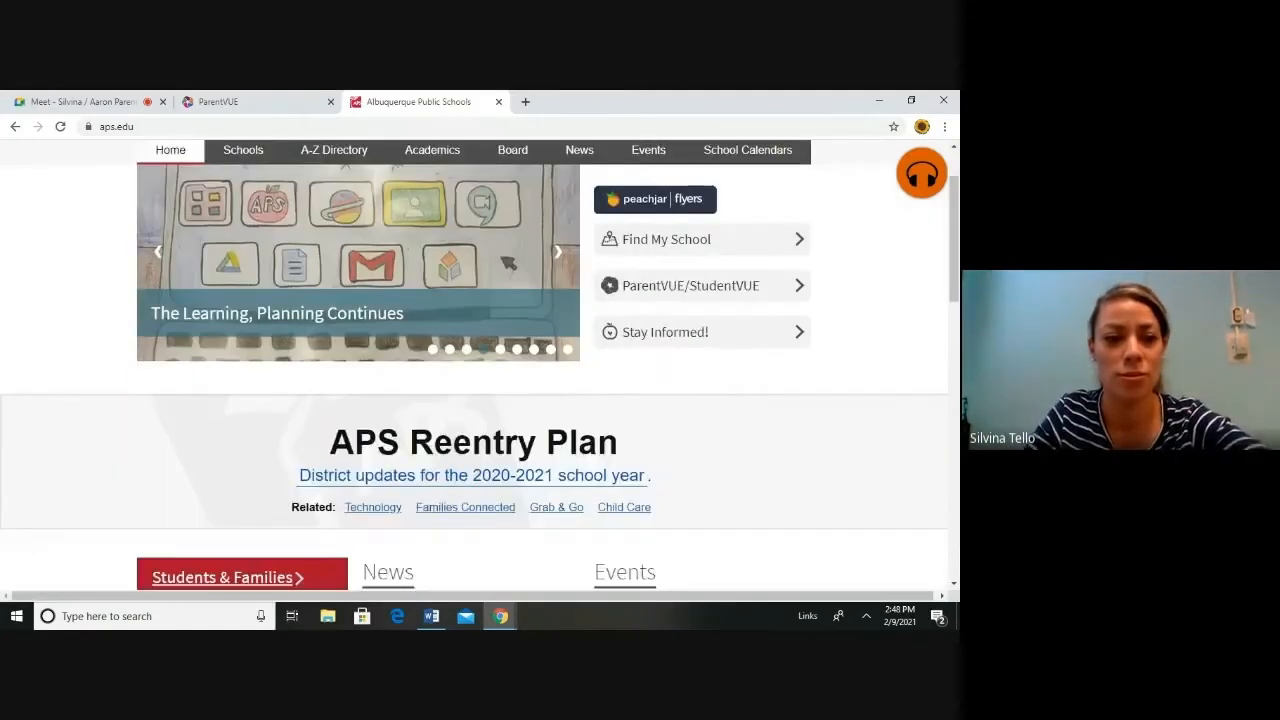
{"action": "scroll", "scroll_direction": "down", "scroll_amount": 3}
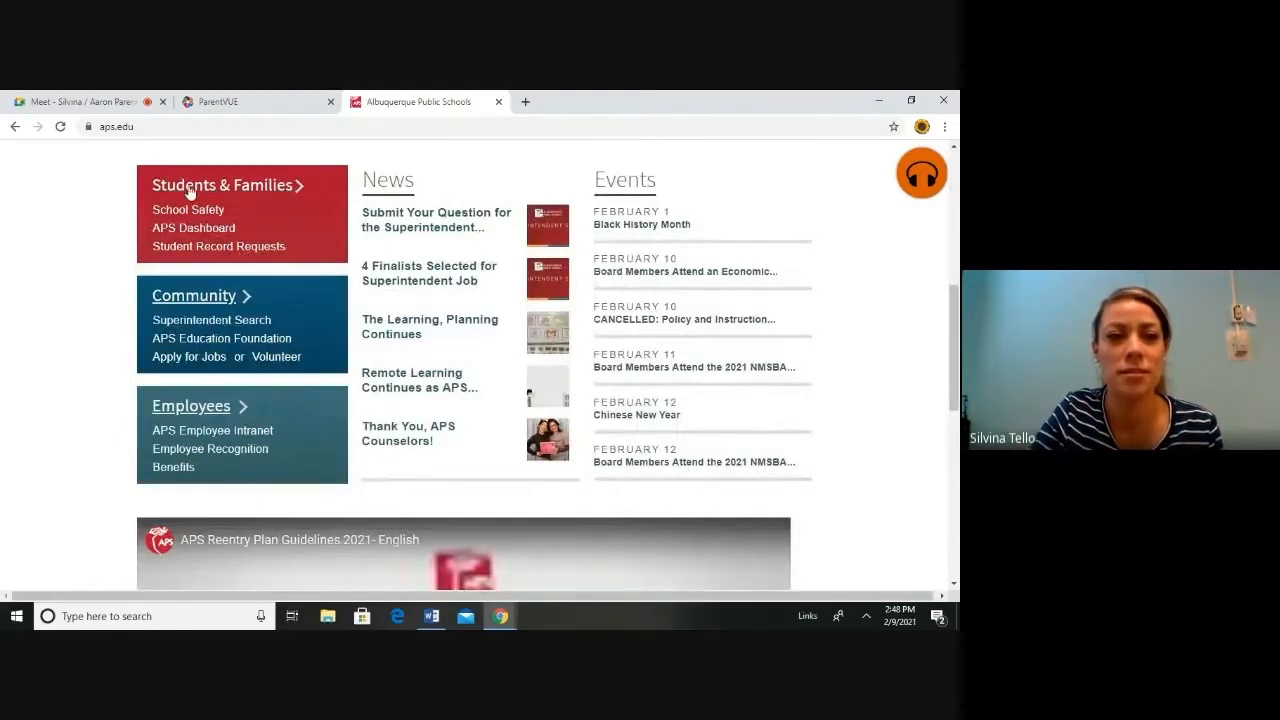
{"action": "left_click", "coordinate": [221, 185]}
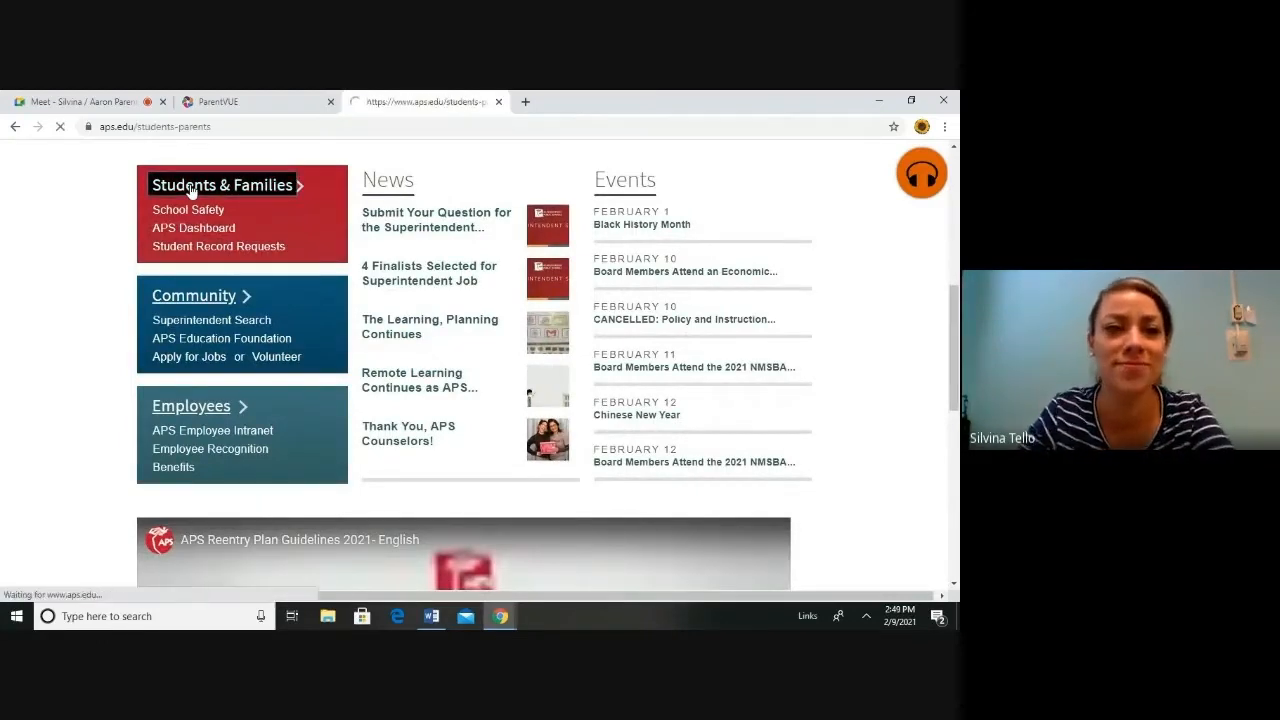
{"action": "left_click", "coordinate": [221, 185]}
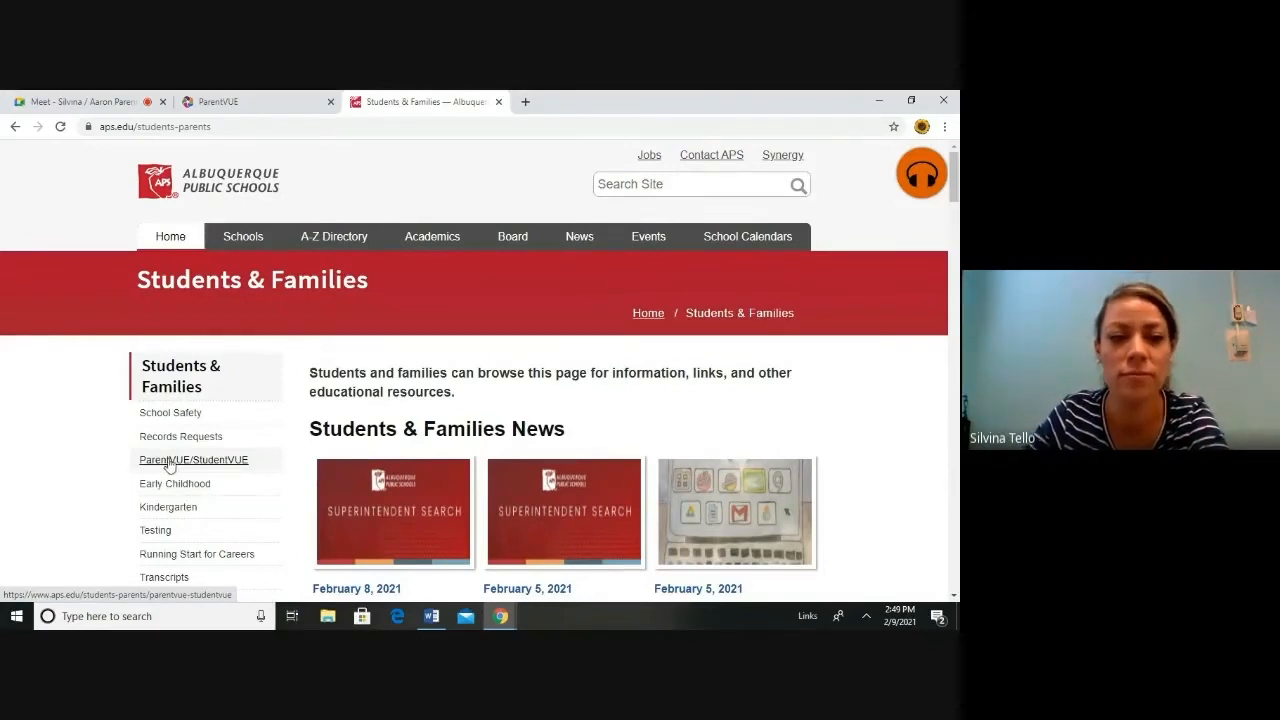
{"action": "left_click", "coordinate": [192, 459]}
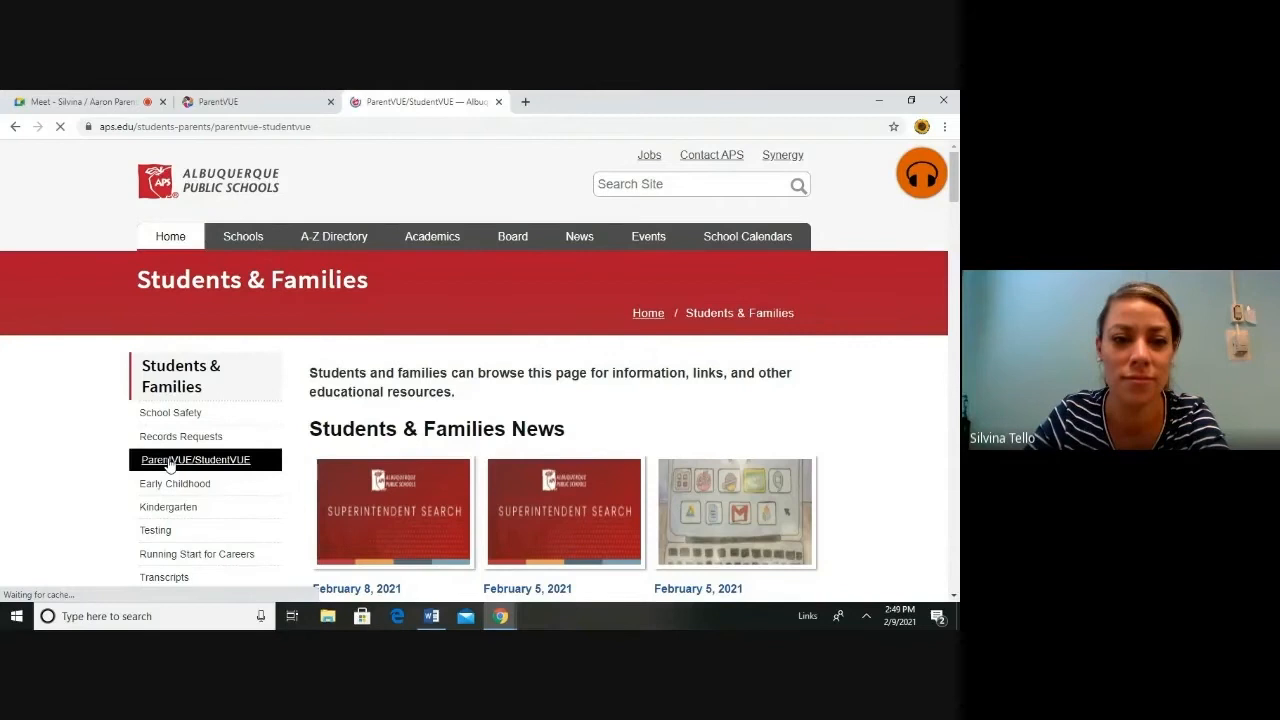
{"action": "left_click", "coordinate": [195, 459]}
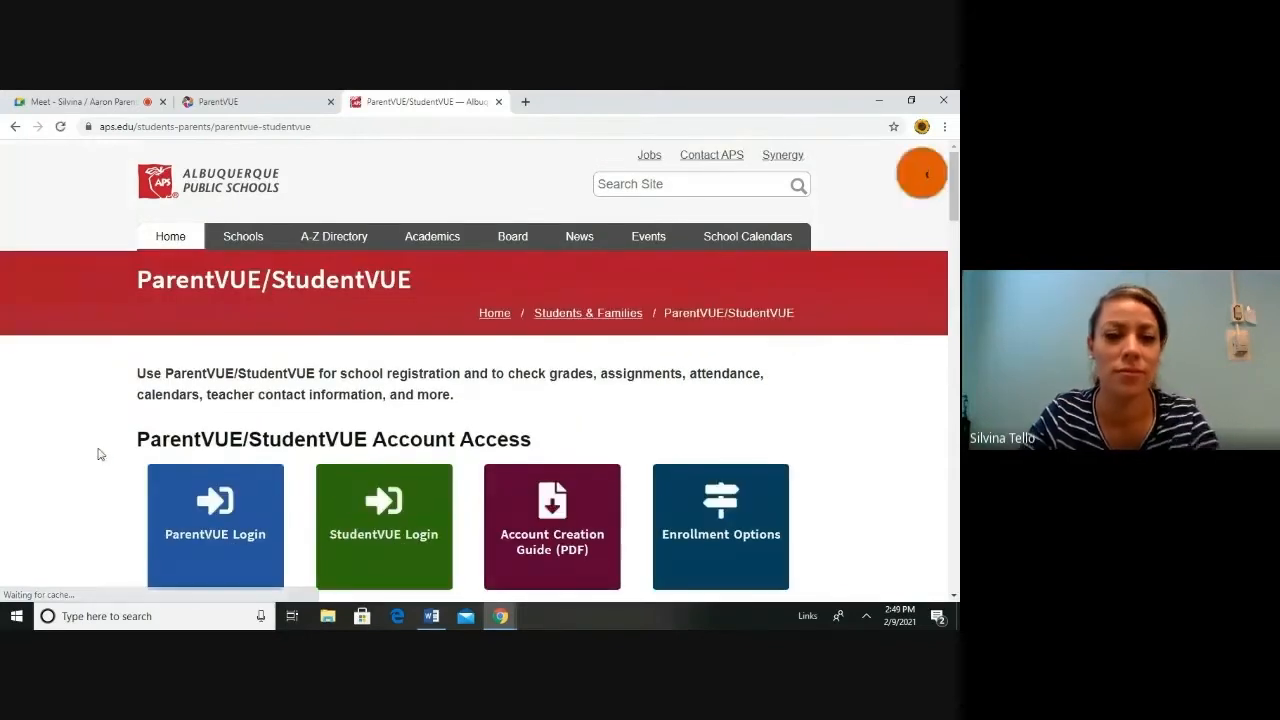
{"action": "scroll", "scroll_direction": "down", "scroll_amount": 3}
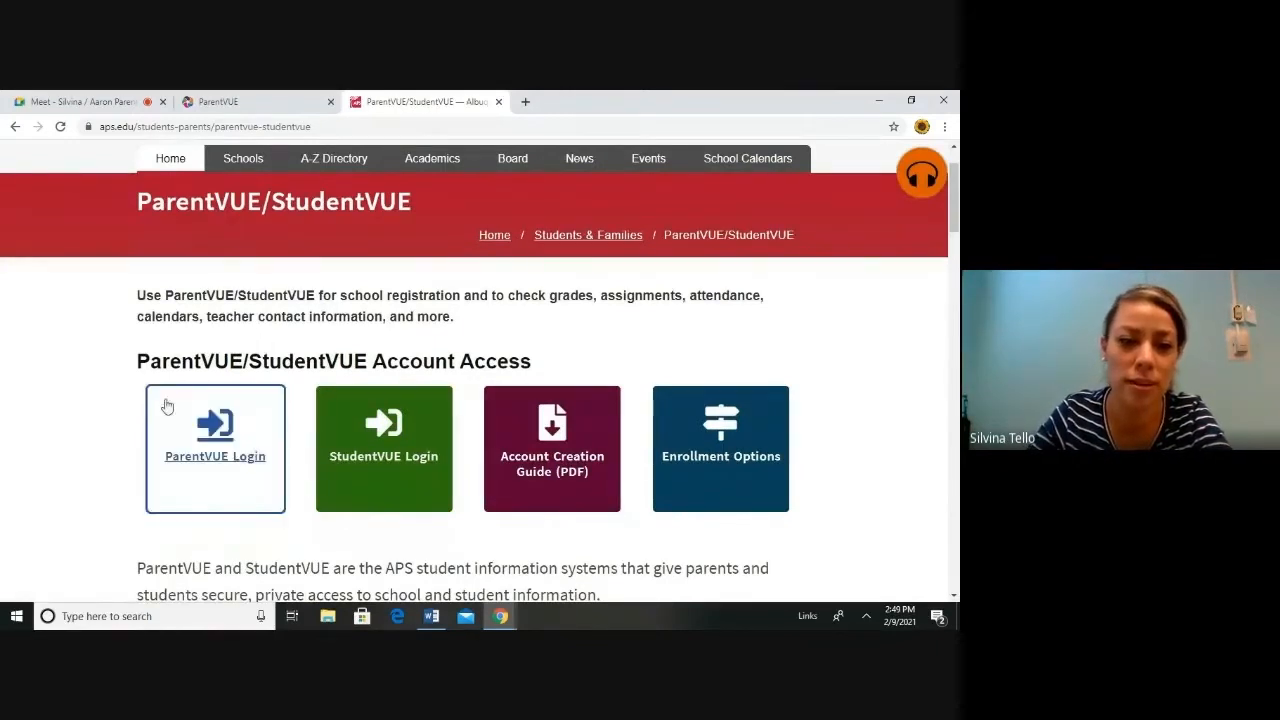
{"action": "mouse_move", "coordinate": [222, 435]}
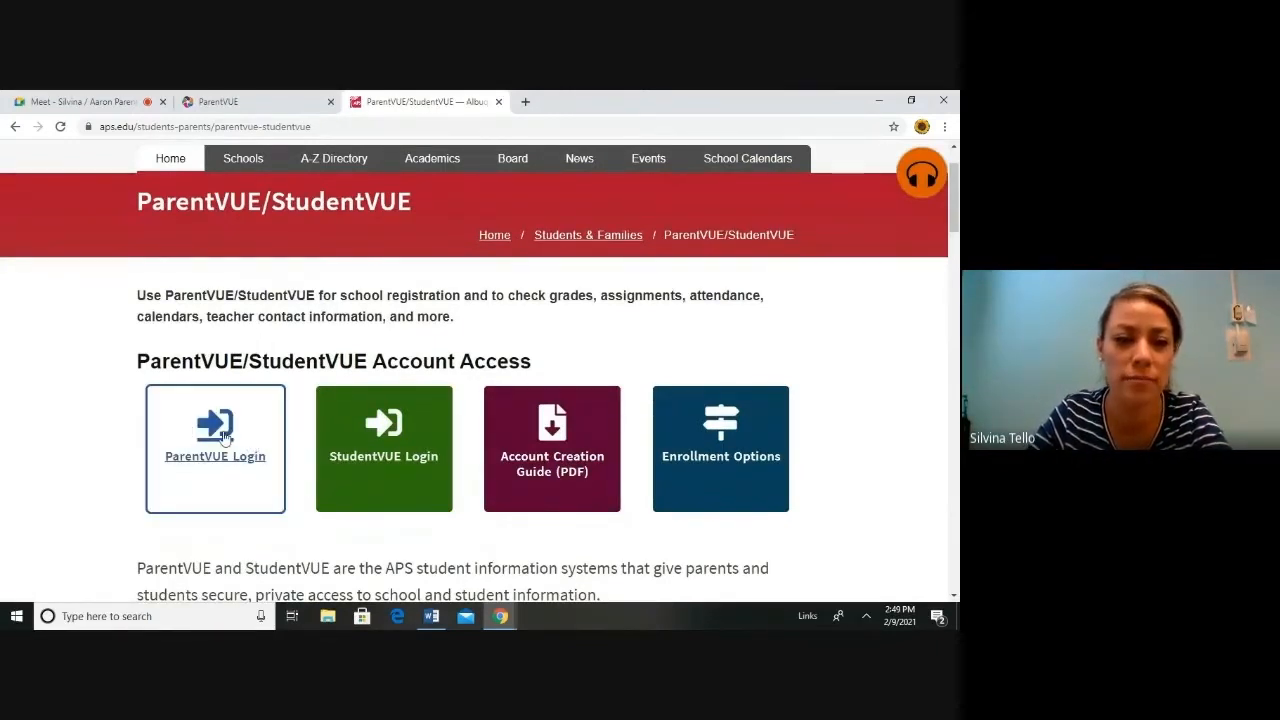
Sign in to the ParentVUE parent account with the password and switch to the ParentVUE tab
{"action": "left_click", "coordinate": [215, 448]}
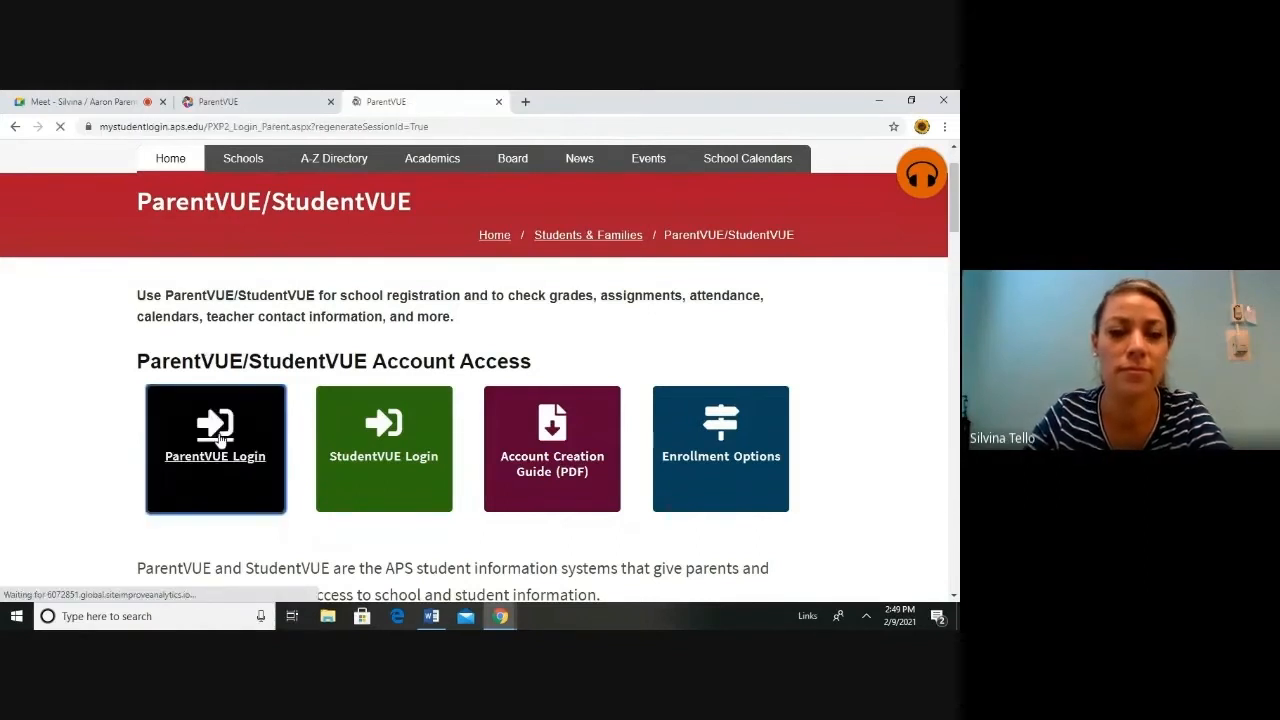
{"action": "left_click", "coordinate": [215, 448]}
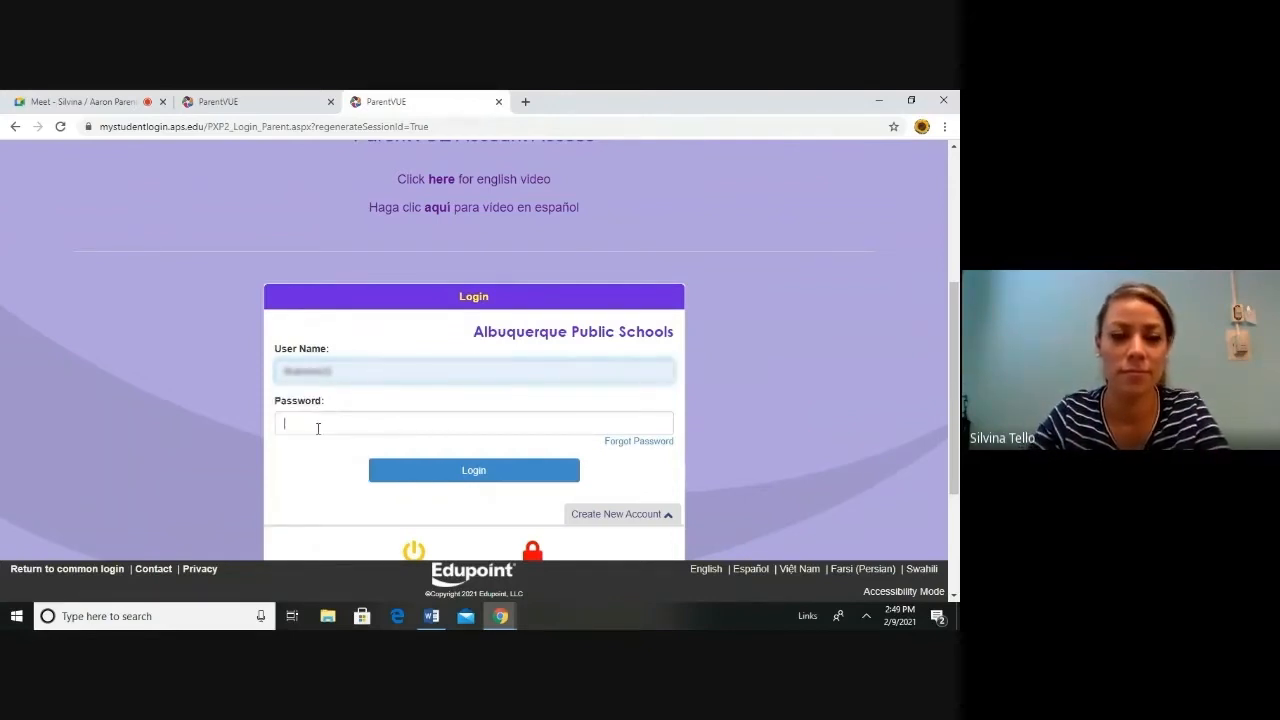
{"action": "type", "text": "••••••"}
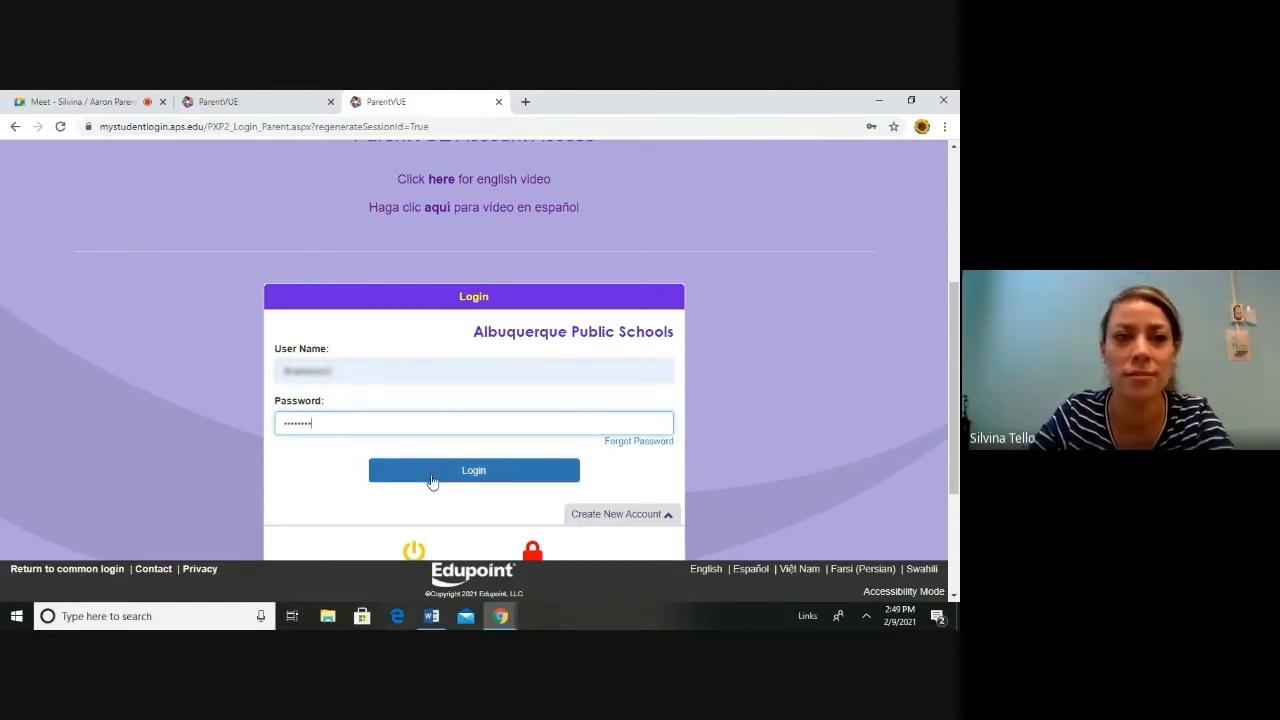
{"action": "left_click", "coordinate": [473, 470]}
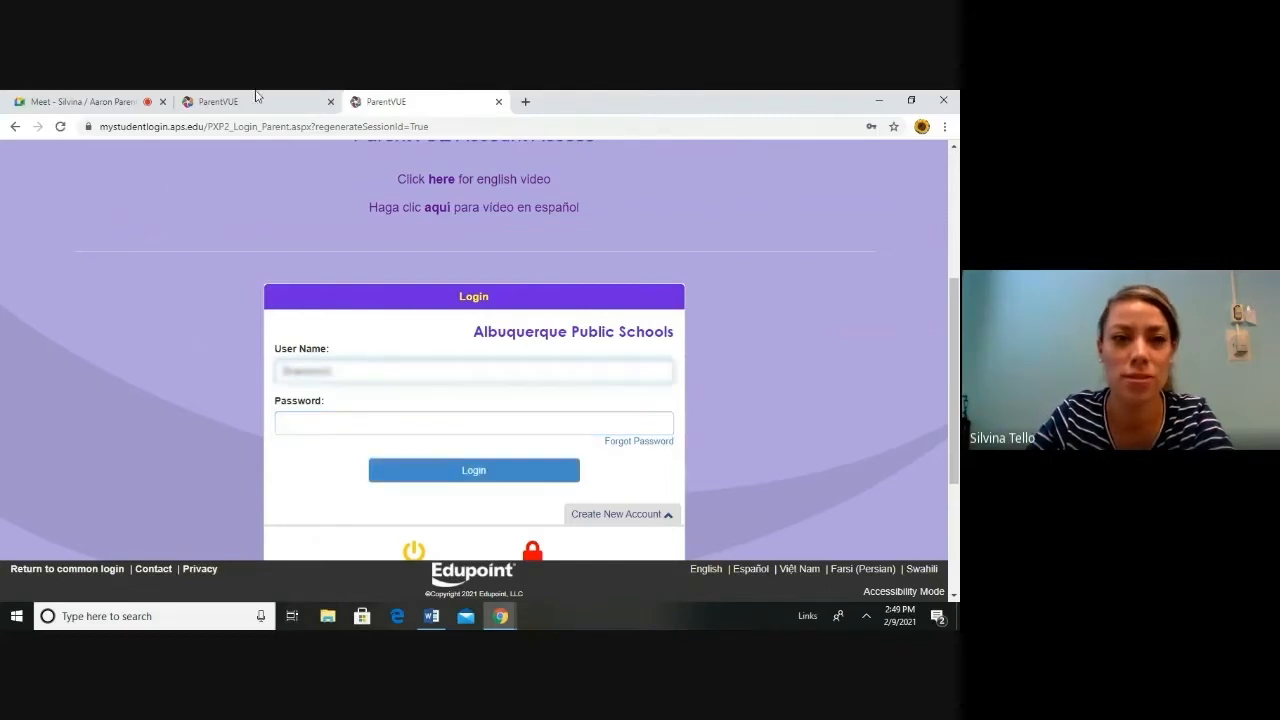
{"action": "left_click", "coordinate": [473, 470]}
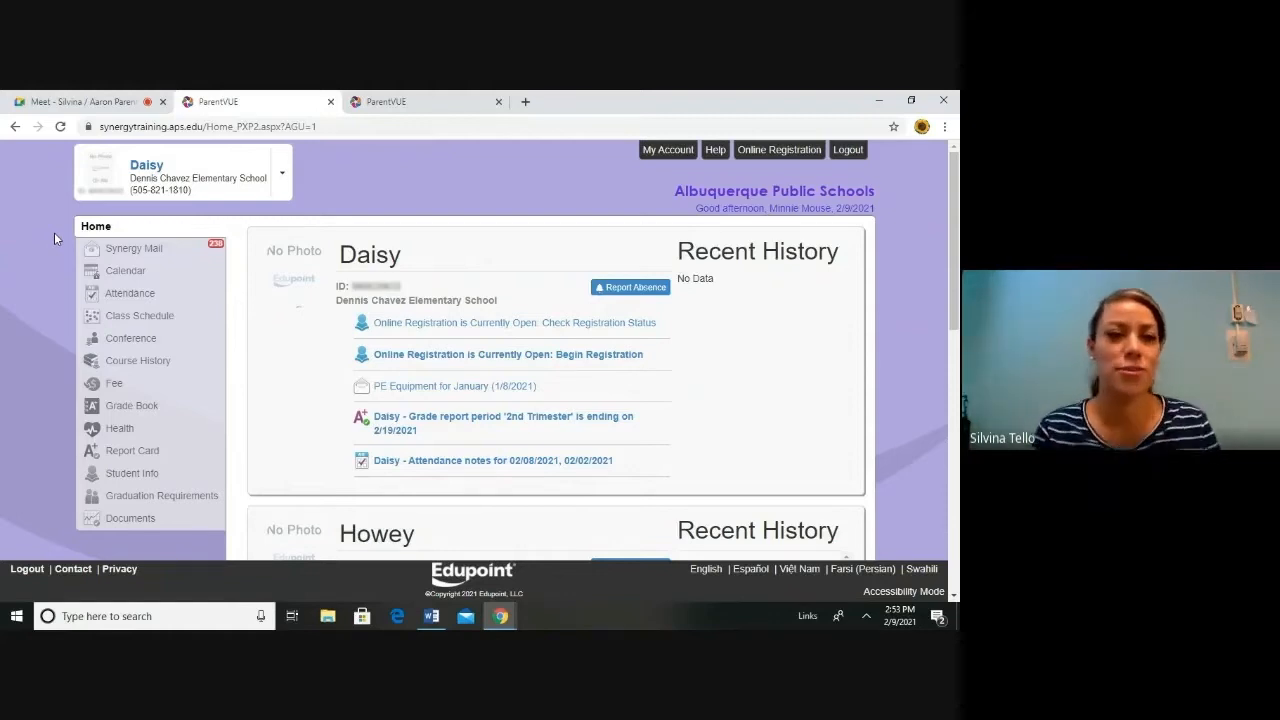
{"action": "mouse_move", "coordinate": [73, 232]}
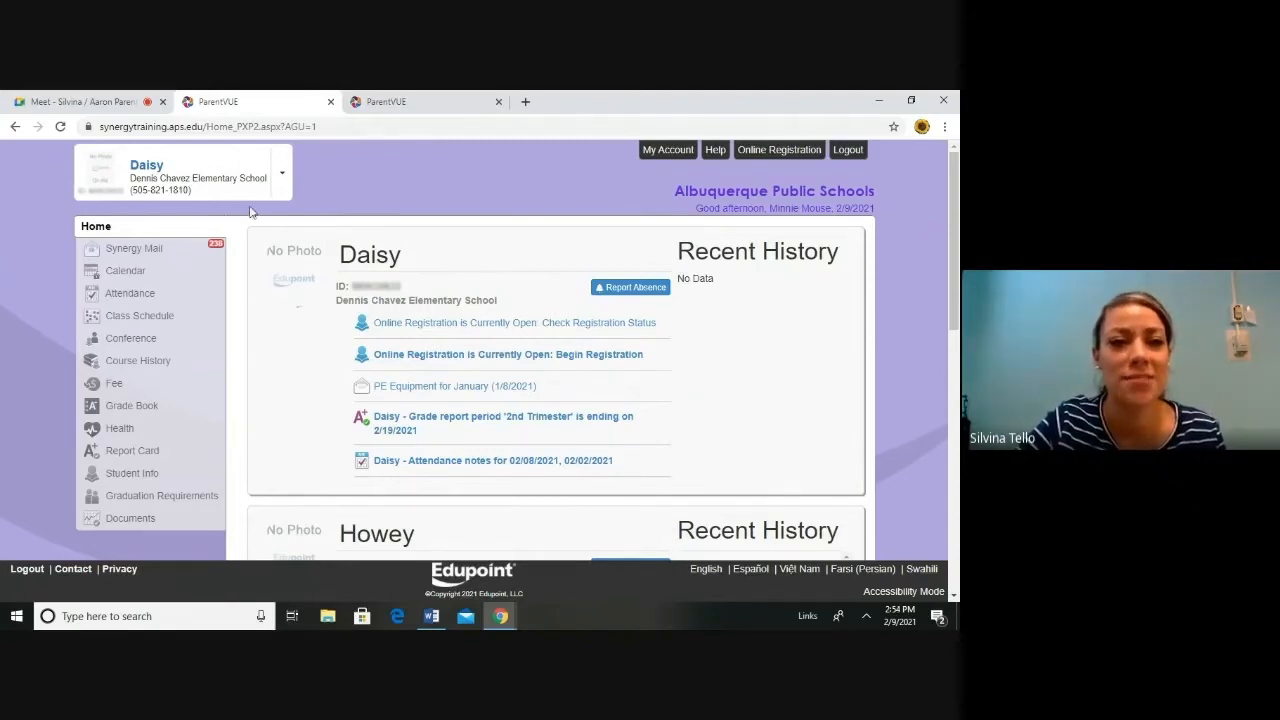
{"action": "mouse_move", "coordinate": [284, 178]}
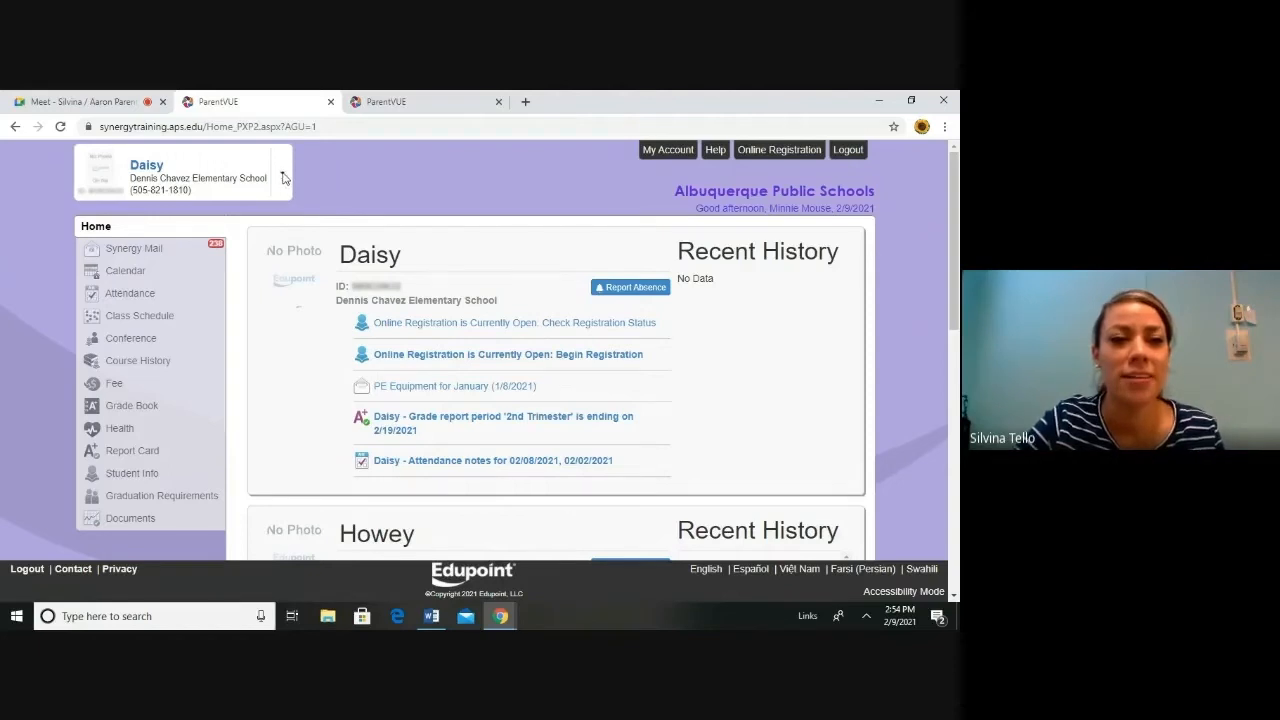
{"action": "left_click", "coordinate": [284, 172]}
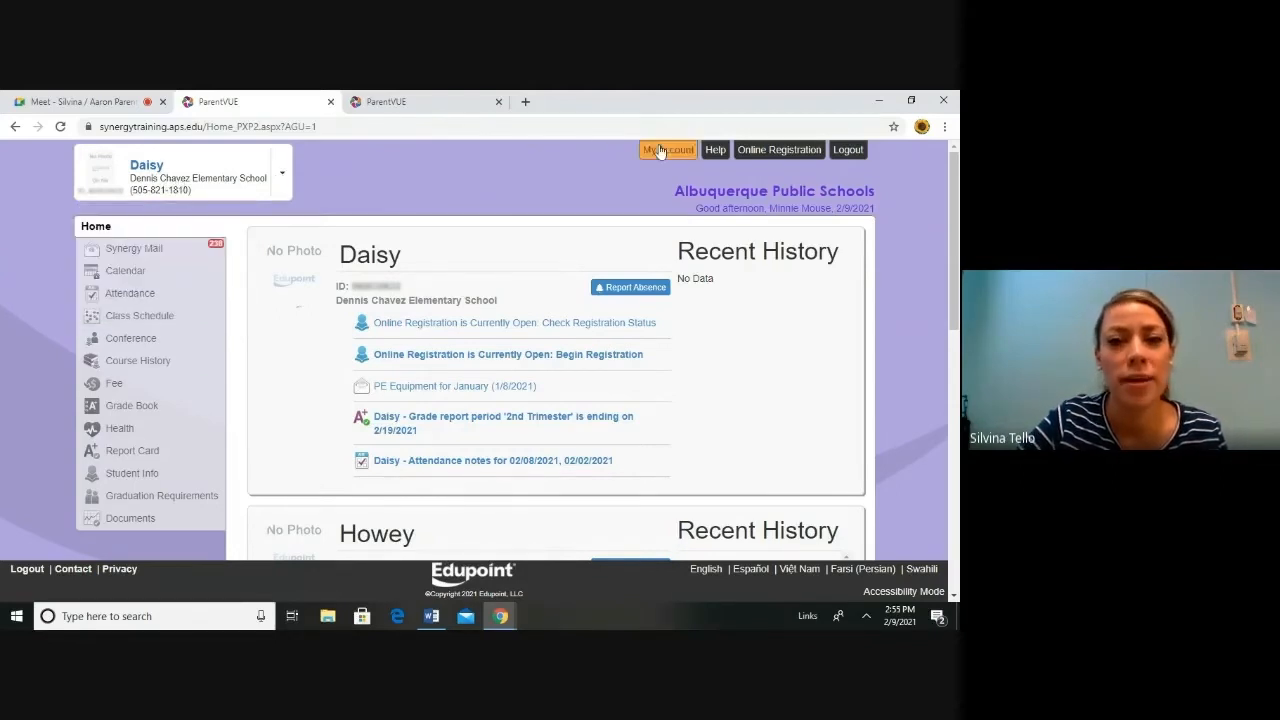
{"action": "mouse_move", "coordinate": [663, 171]}
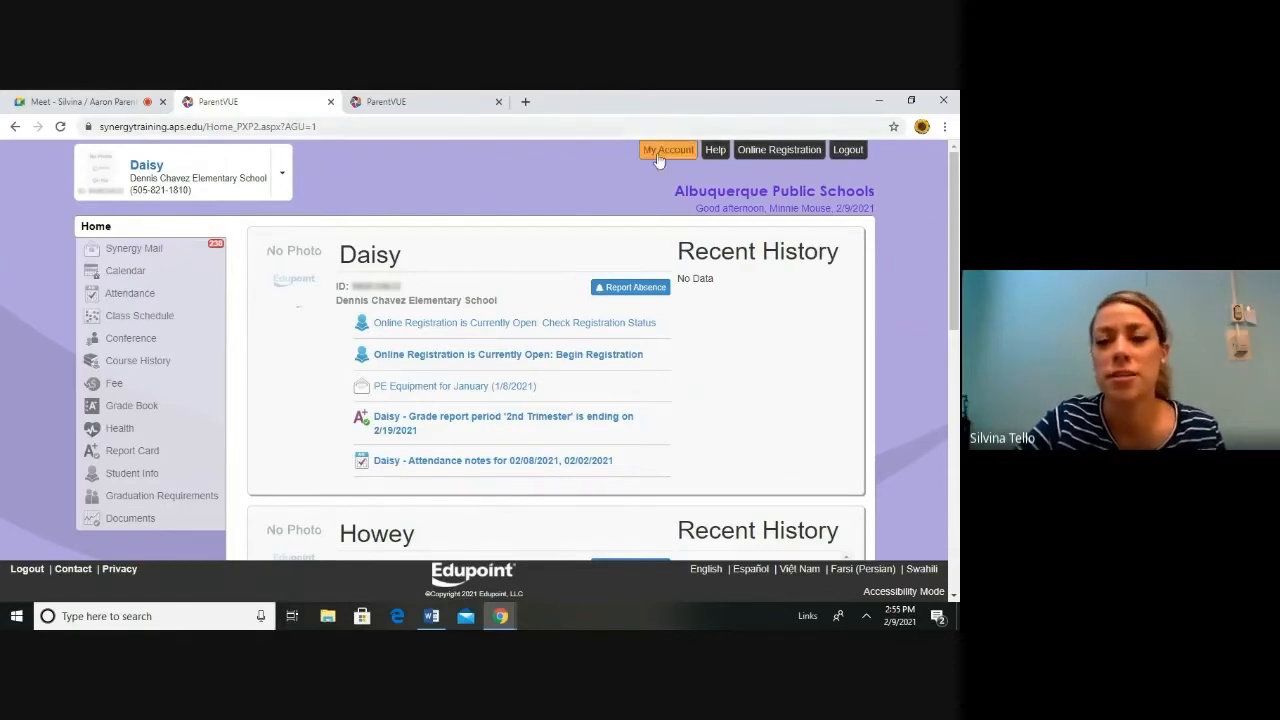
Open Account Information and scroll to the Phone Numbers table to edit the cell entry
{"action": "left_click", "coordinate": [667, 149]}
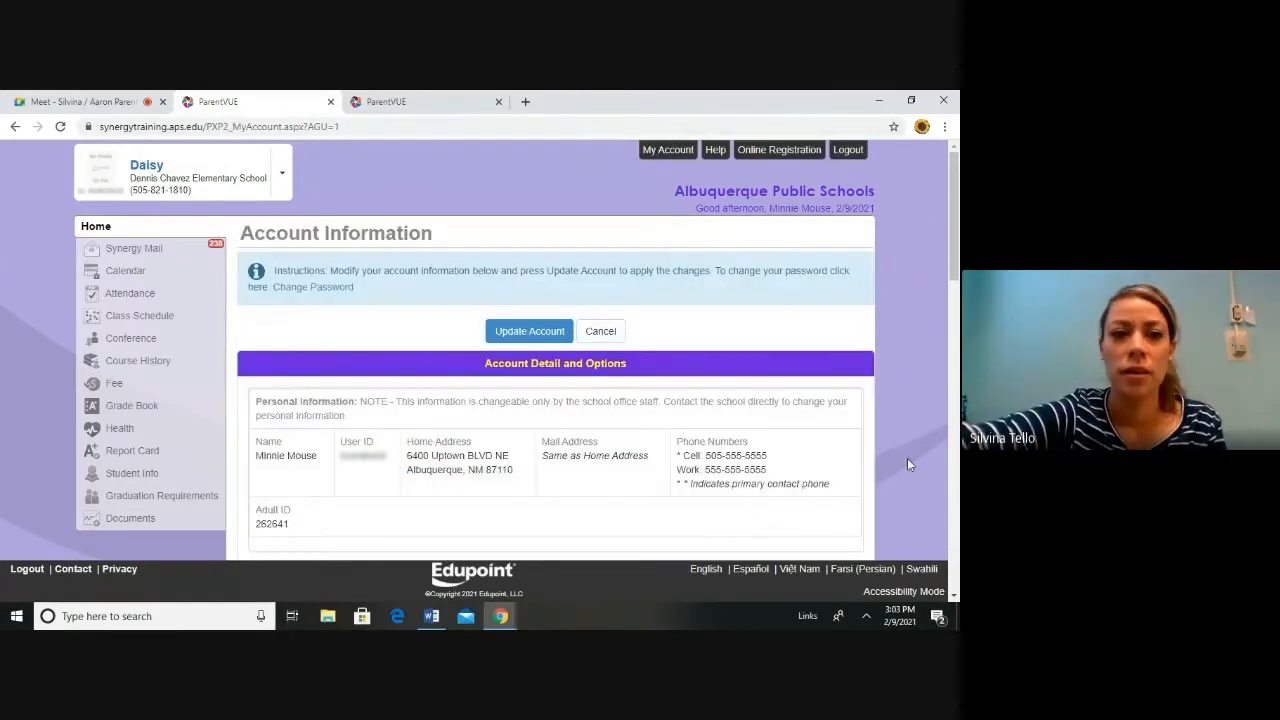
{"action": "scroll", "scroll_direction": "down", "scroll_amount": 3}
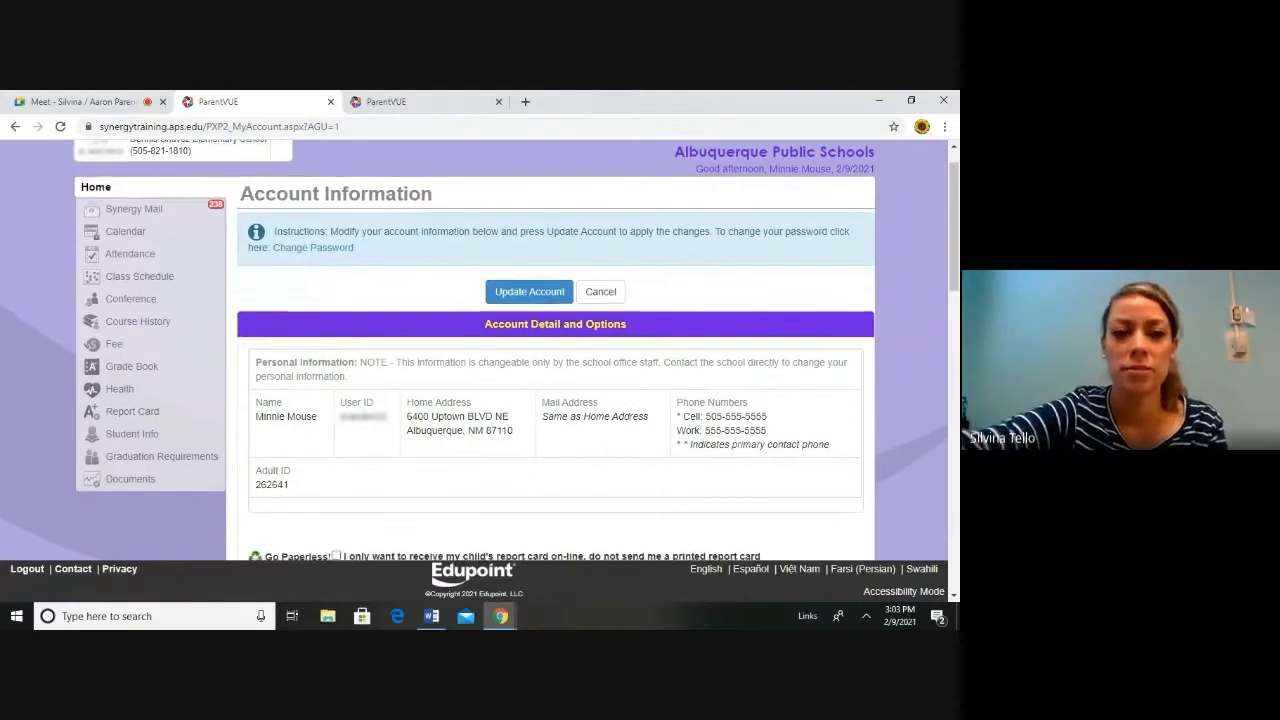
{"action": "scroll", "scroll_direction": "down", "scroll_amount": 3}
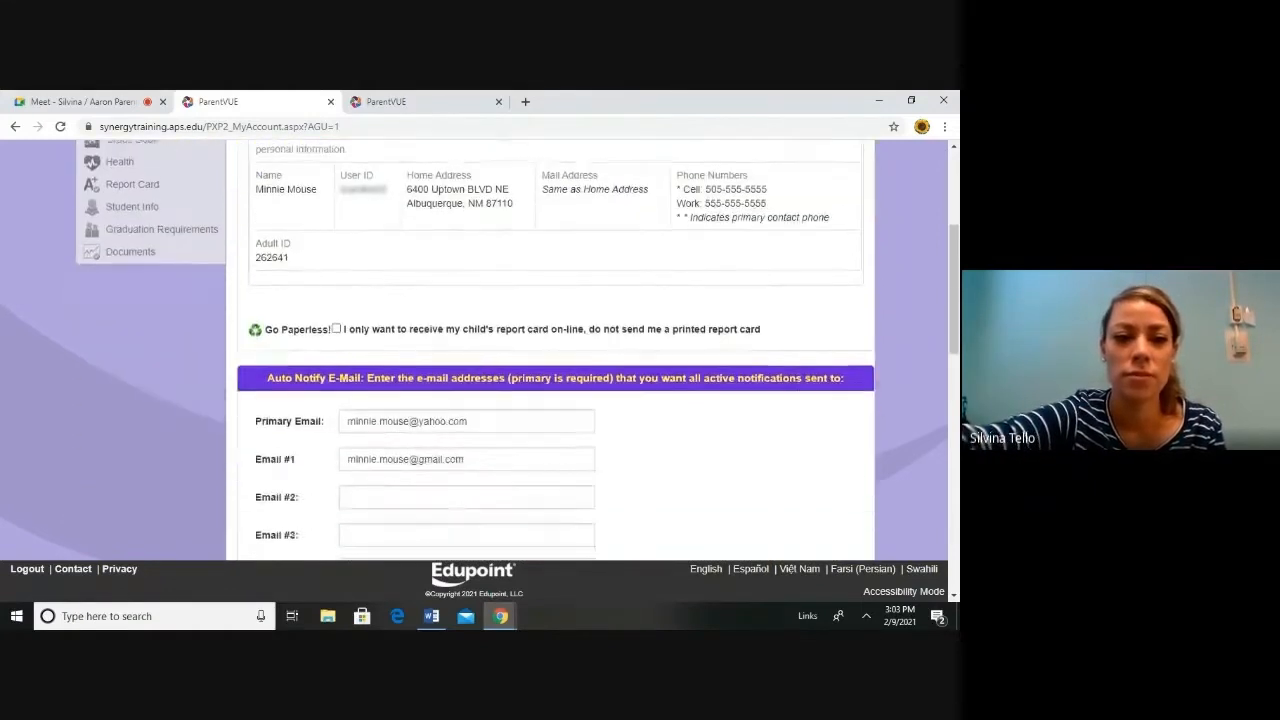
{"action": "scroll", "scroll_direction": "down", "scroll_amount": 3}
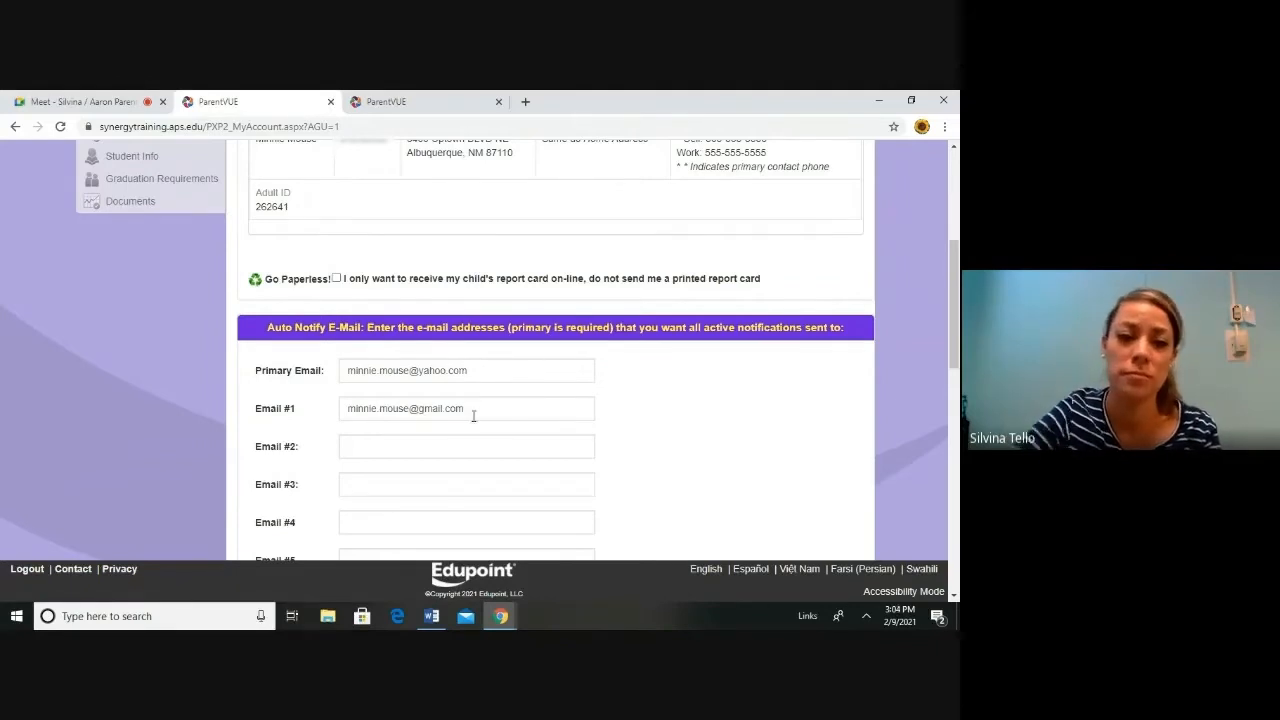
{"action": "scroll", "scroll_direction": "down", "scroll_amount": 3}
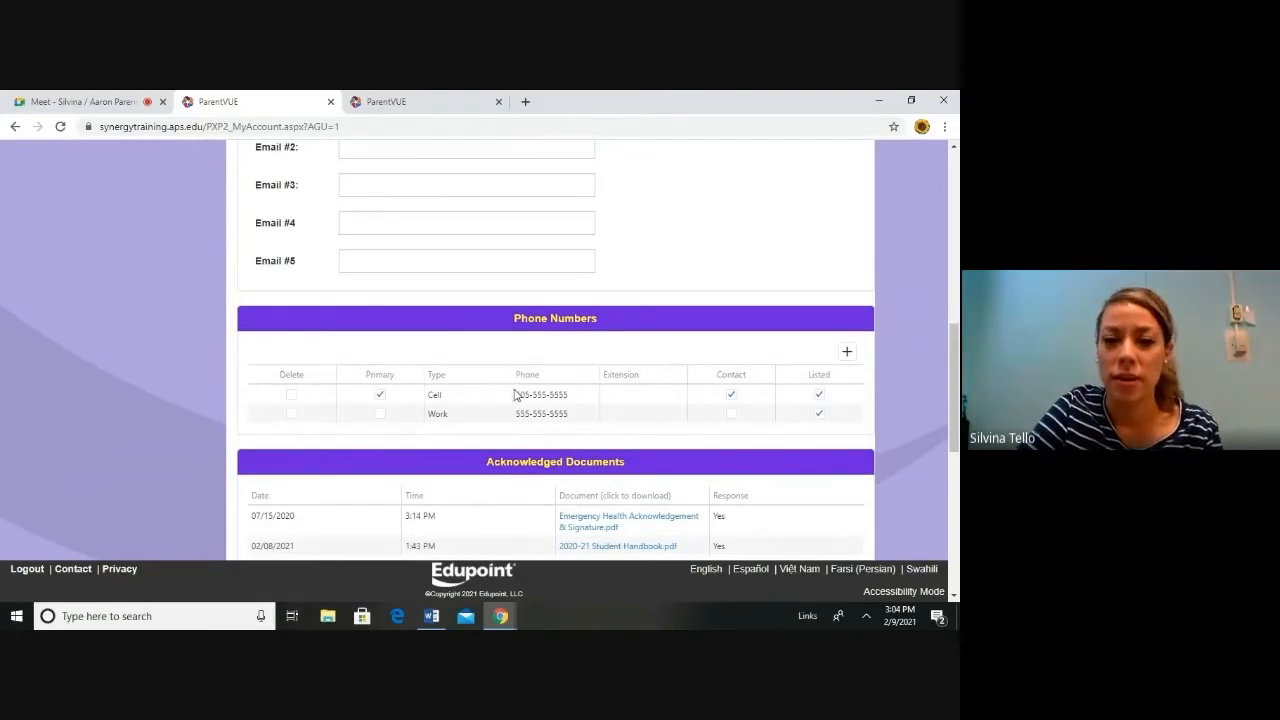
{"action": "mouse_move", "coordinate": [563, 400]}
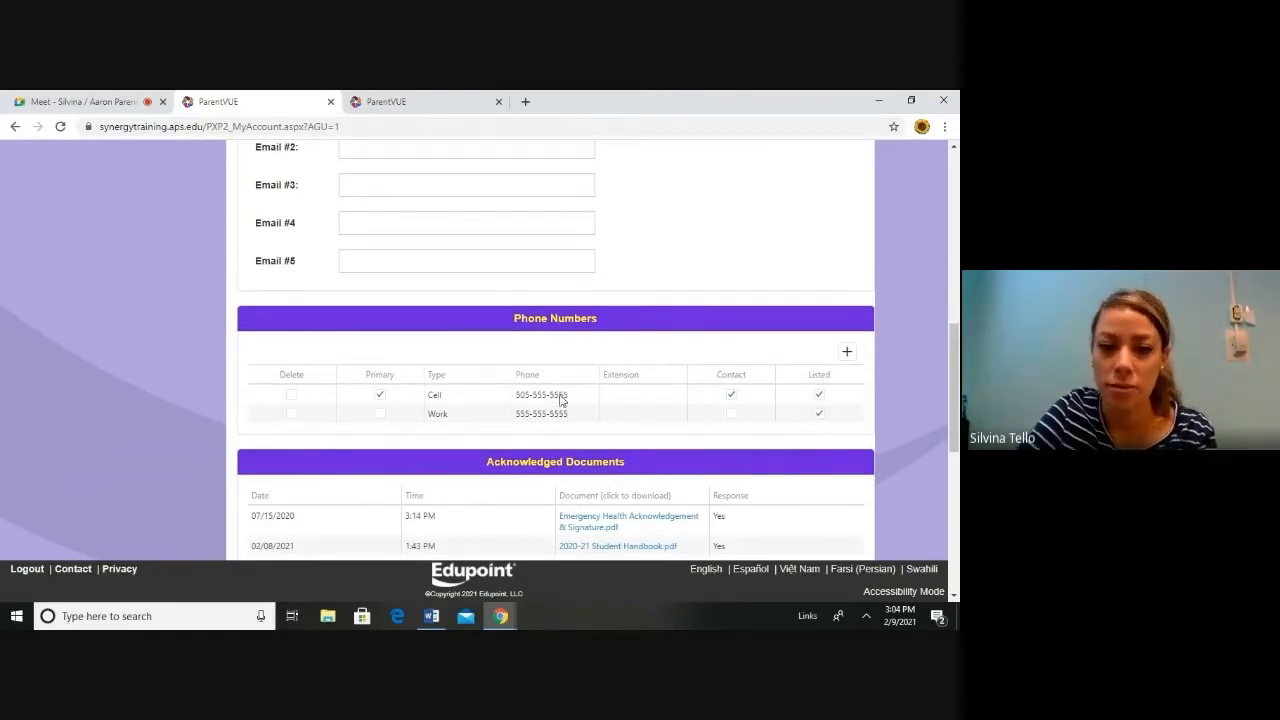
{"action": "left_click", "coordinate": [555, 394]}
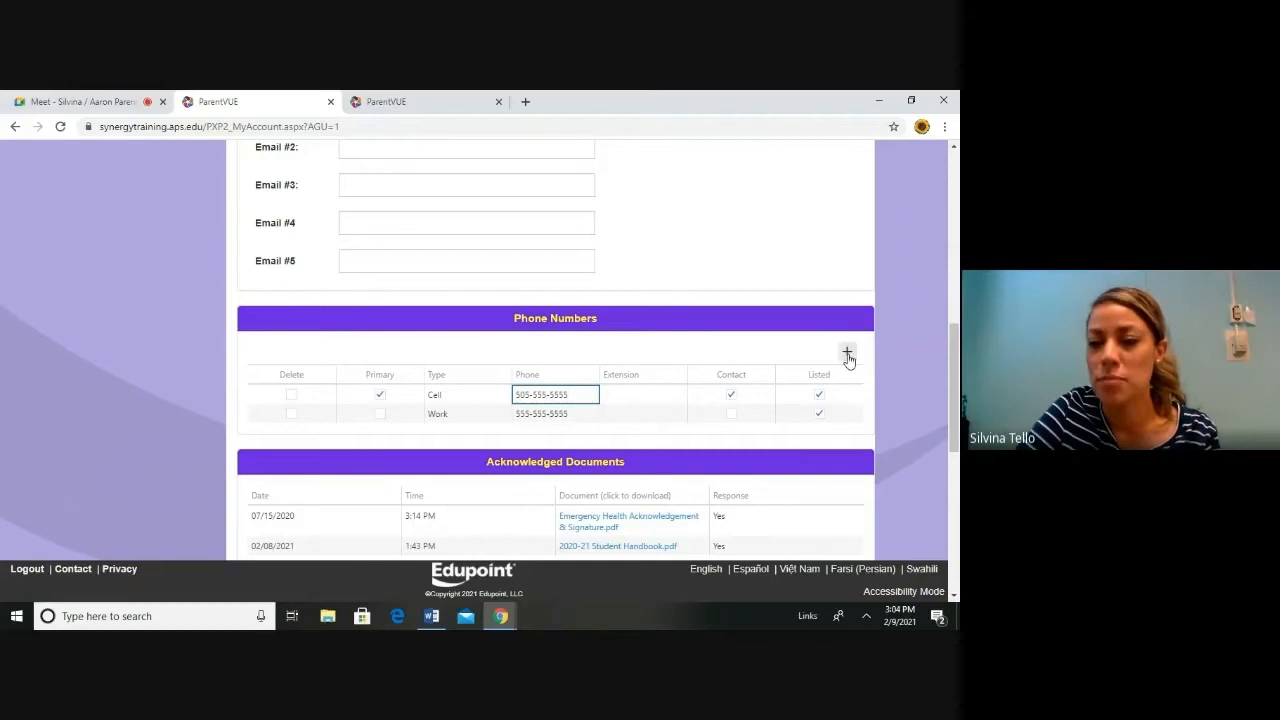
{"action": "mouse_move", "coordinate": [847, 352]}
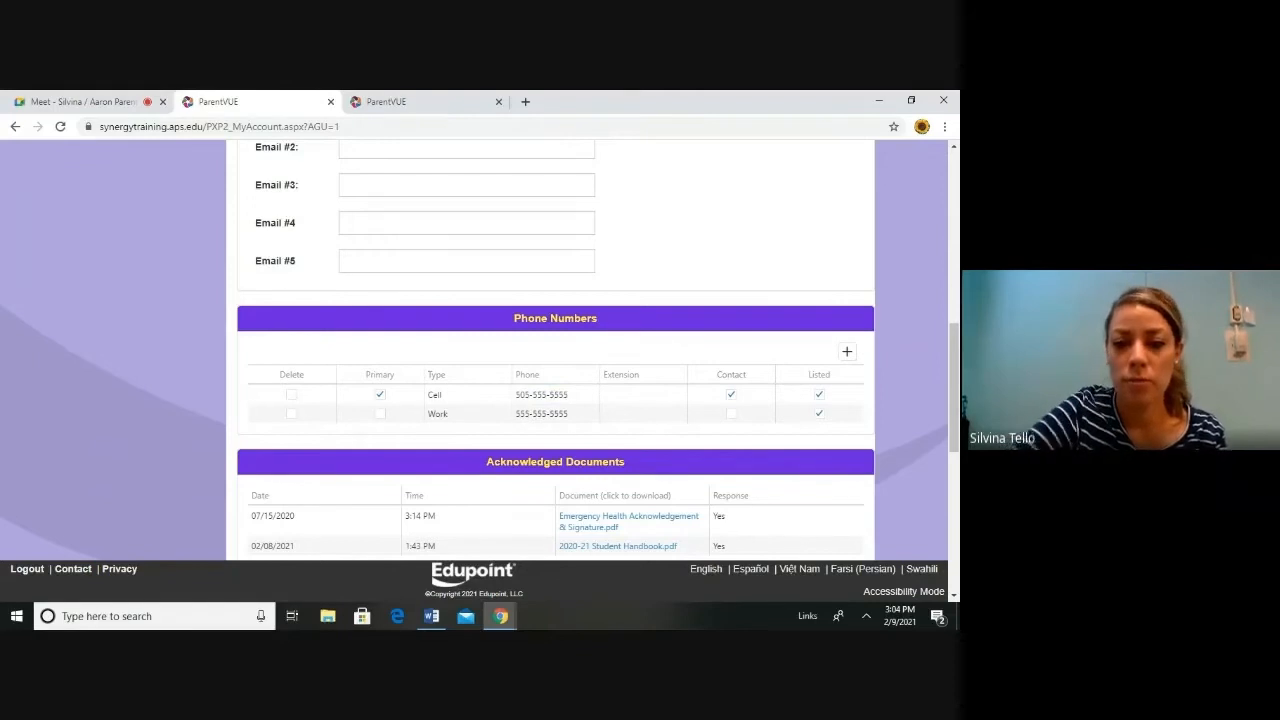
{"action": "scroll", "scroll_direction": "down", "scroll_amount": 3}
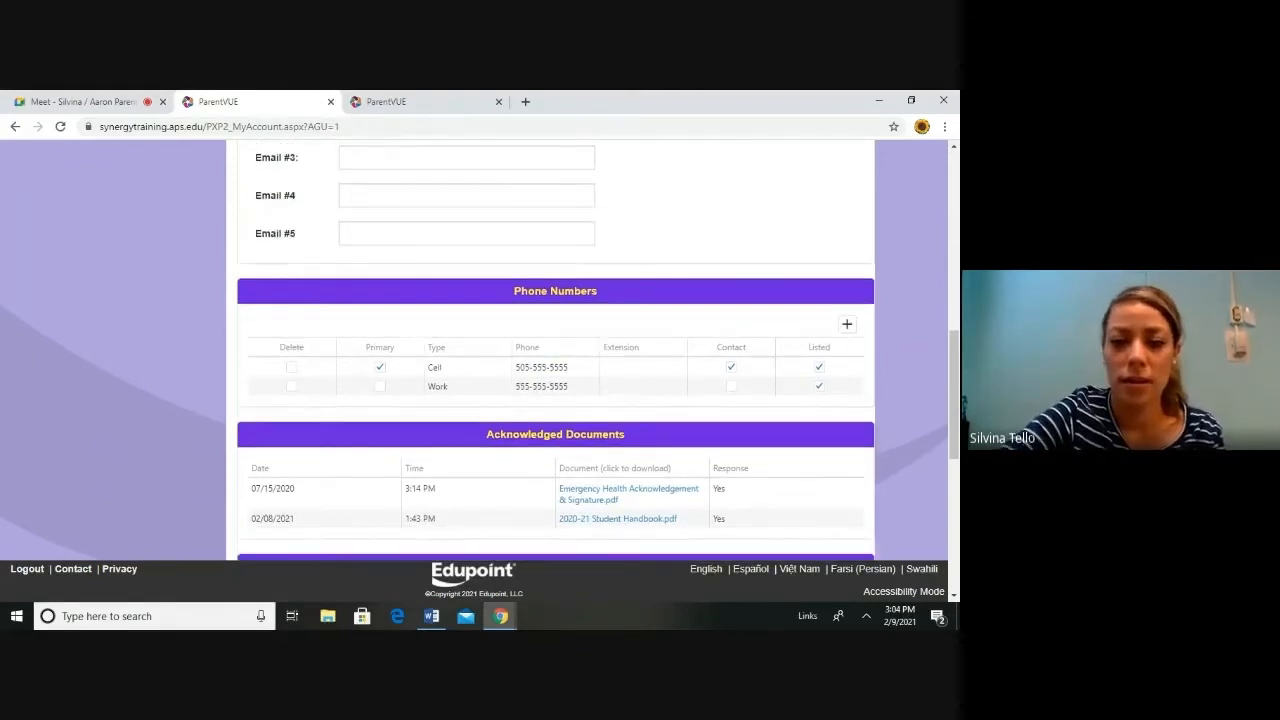
{"action": "scroll", "scroll_direction": "down", "scroll_amount": 3}
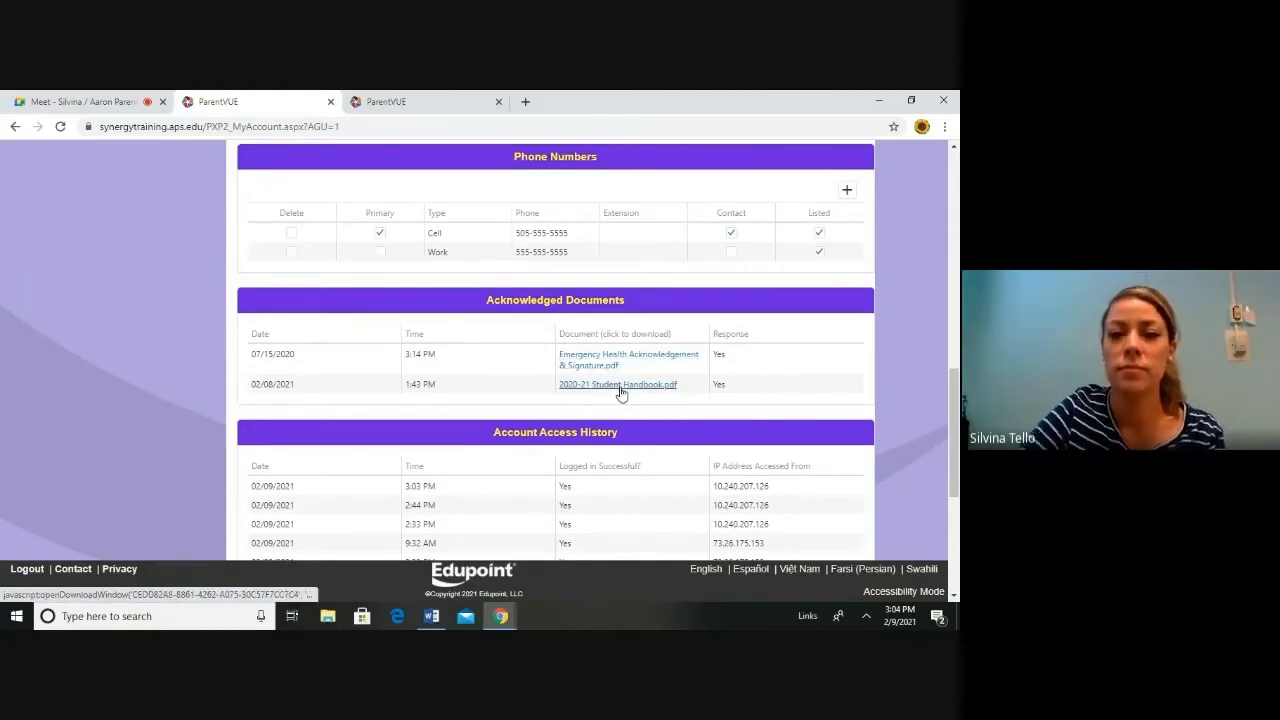
{"action": "scroll", "scroll_direction": "up", "scroll_amount": 3}
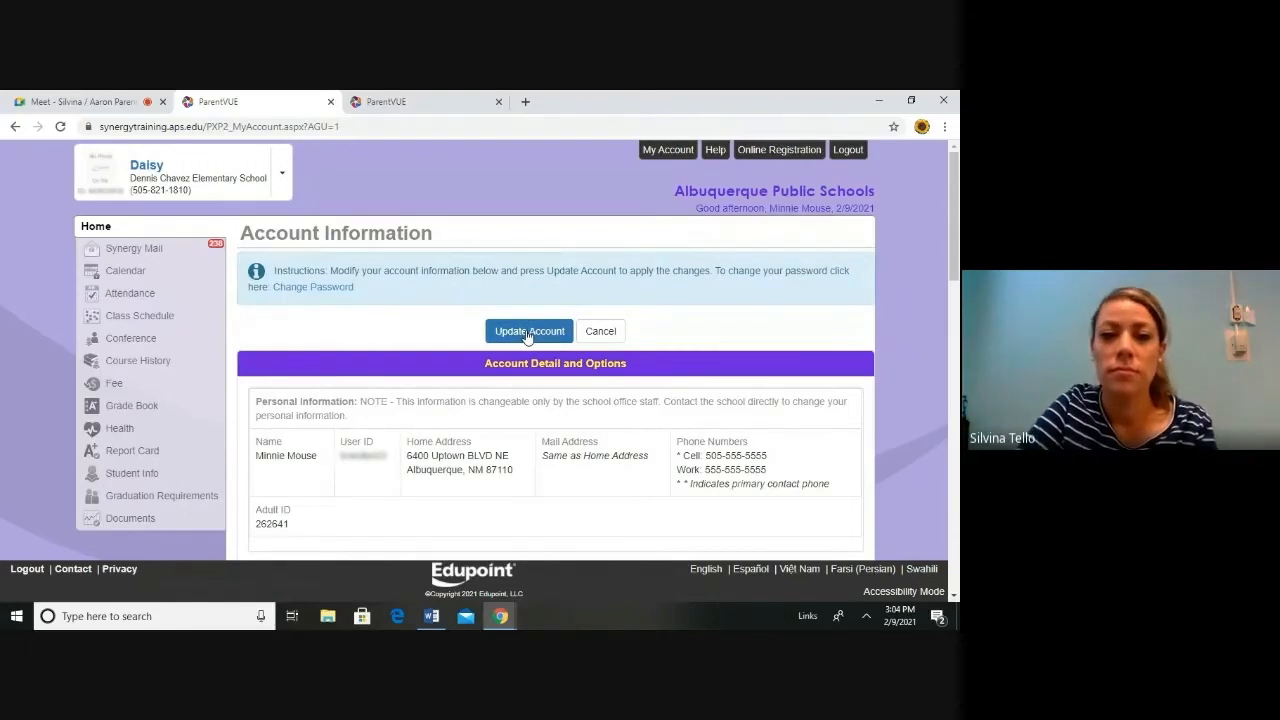
{"action": "left_click", "coordinate": [528, 331]}
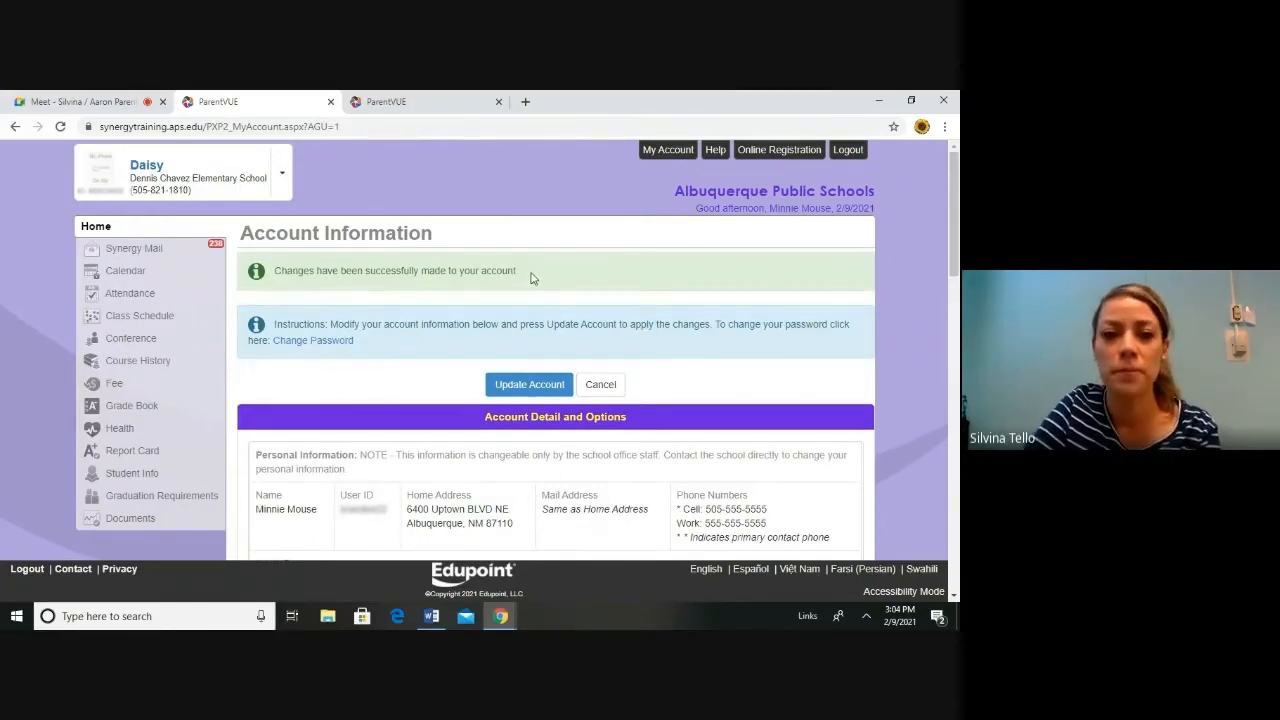
{"action": "mouse_move", "coordinate": [120, 240]}
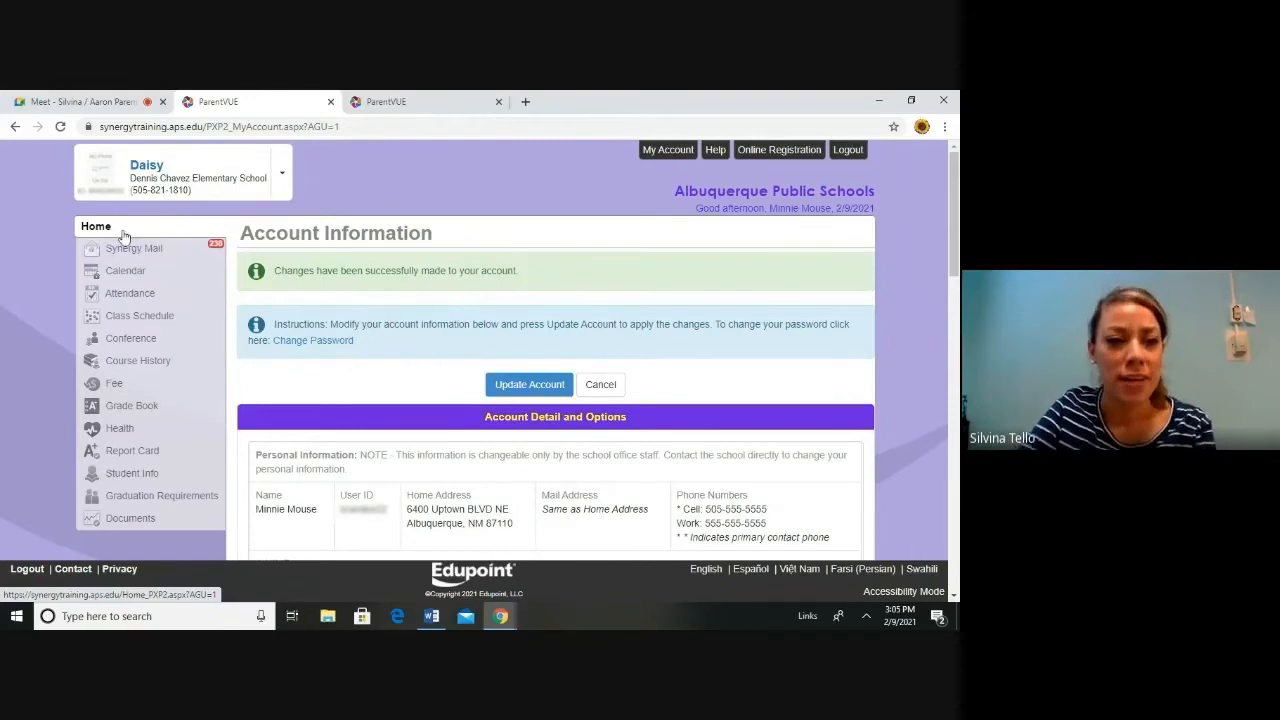
{"action": "mouse_move", "coordinate": [93, 227]}
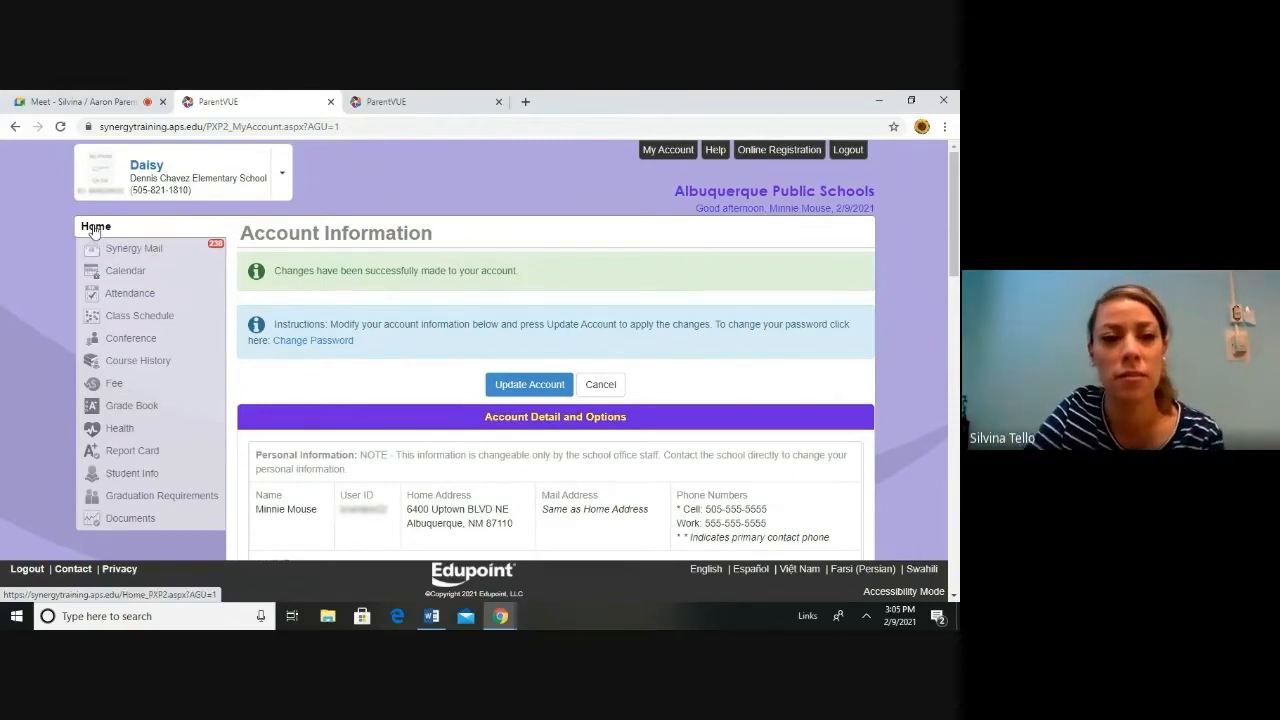
View the Synergy Mail inbox with 120 unread messages, then move to the Calendar
{"action": "left_click", "coordinate": [133, 248]}
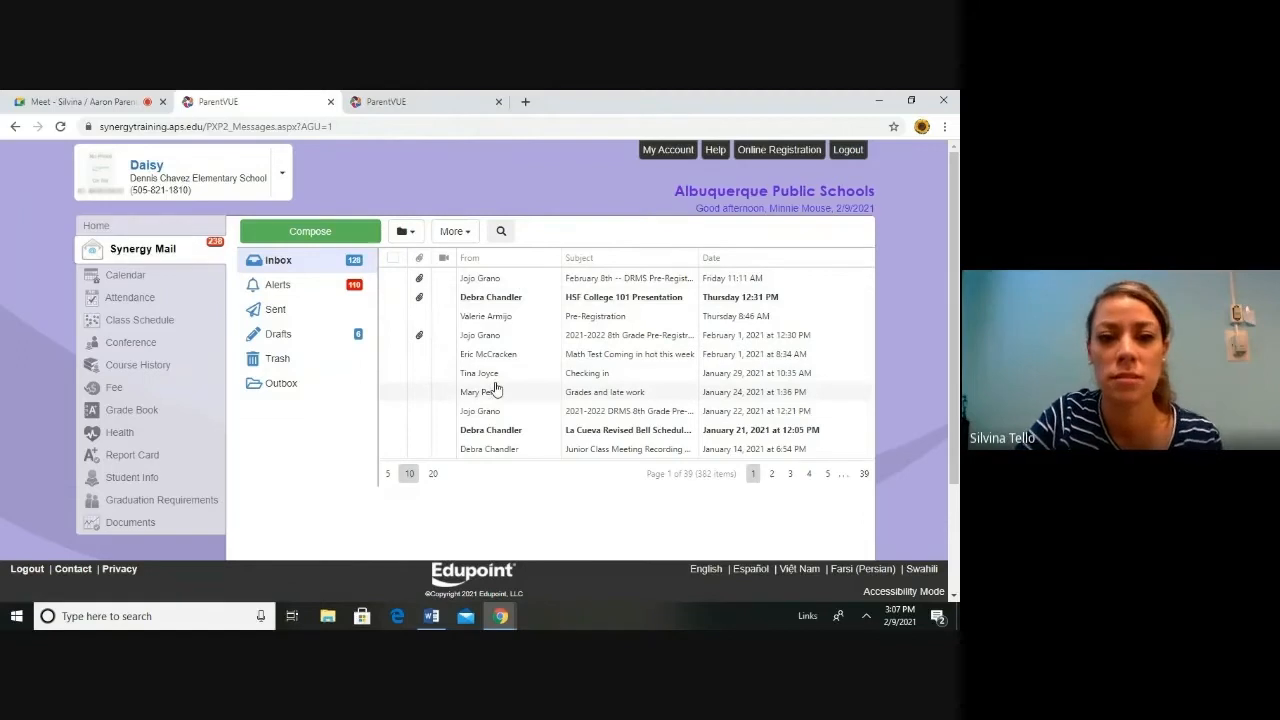
{"action": "left_click", "coordinate": [125, 275]}
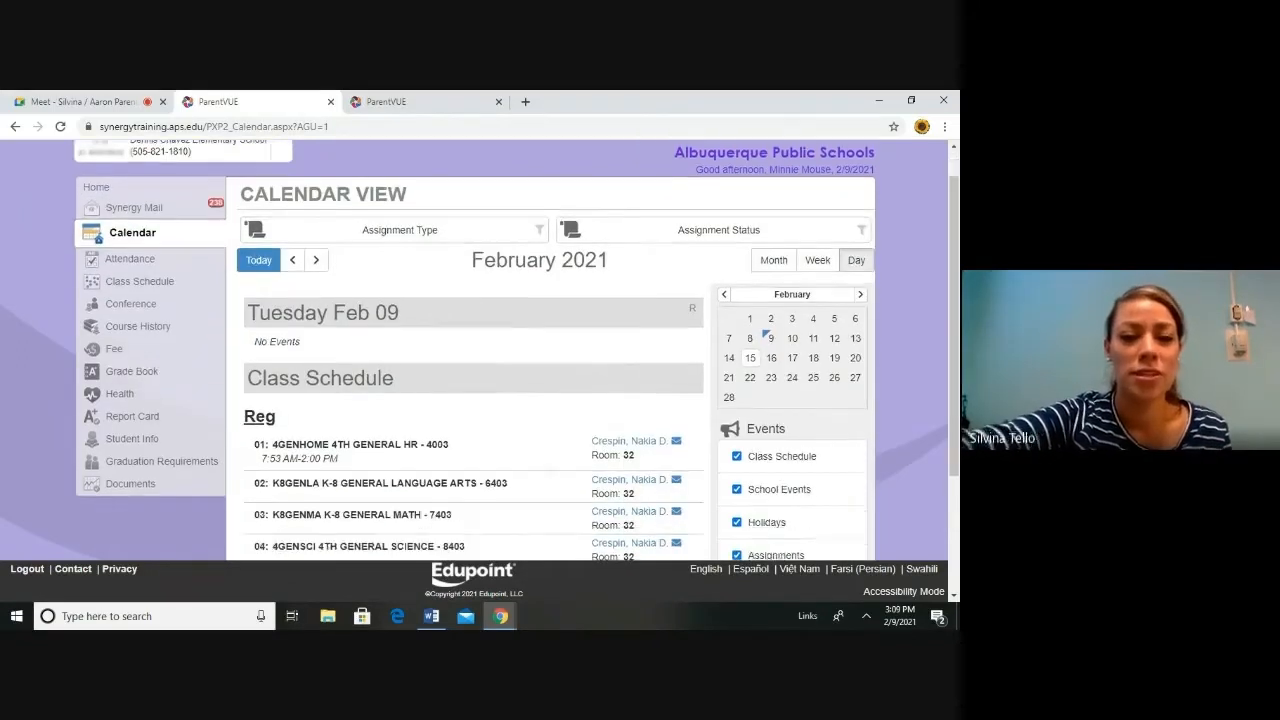
On the February 2021 calendar, show the student switcher listing Howey and Junior
{"action": "scroll", "scroll_direction": "down", "scroll_amount": 3}
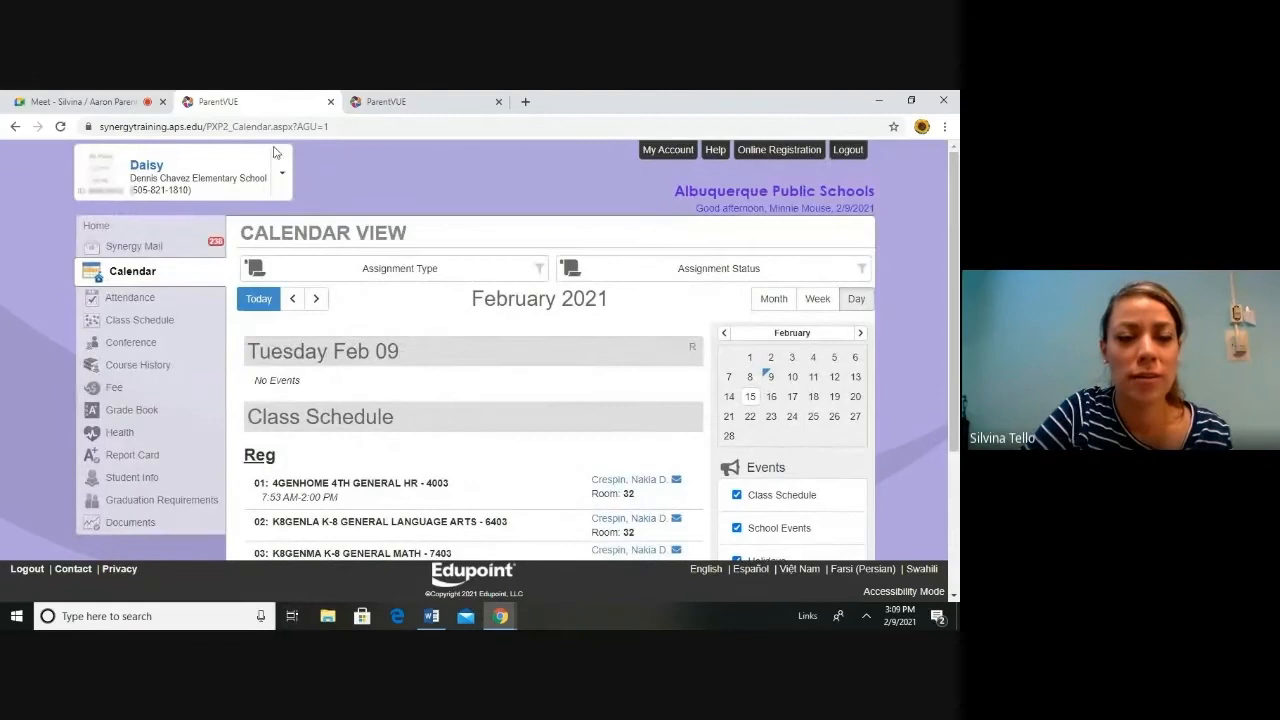
{"action": "left_click", "coordinate": [283, 172]}
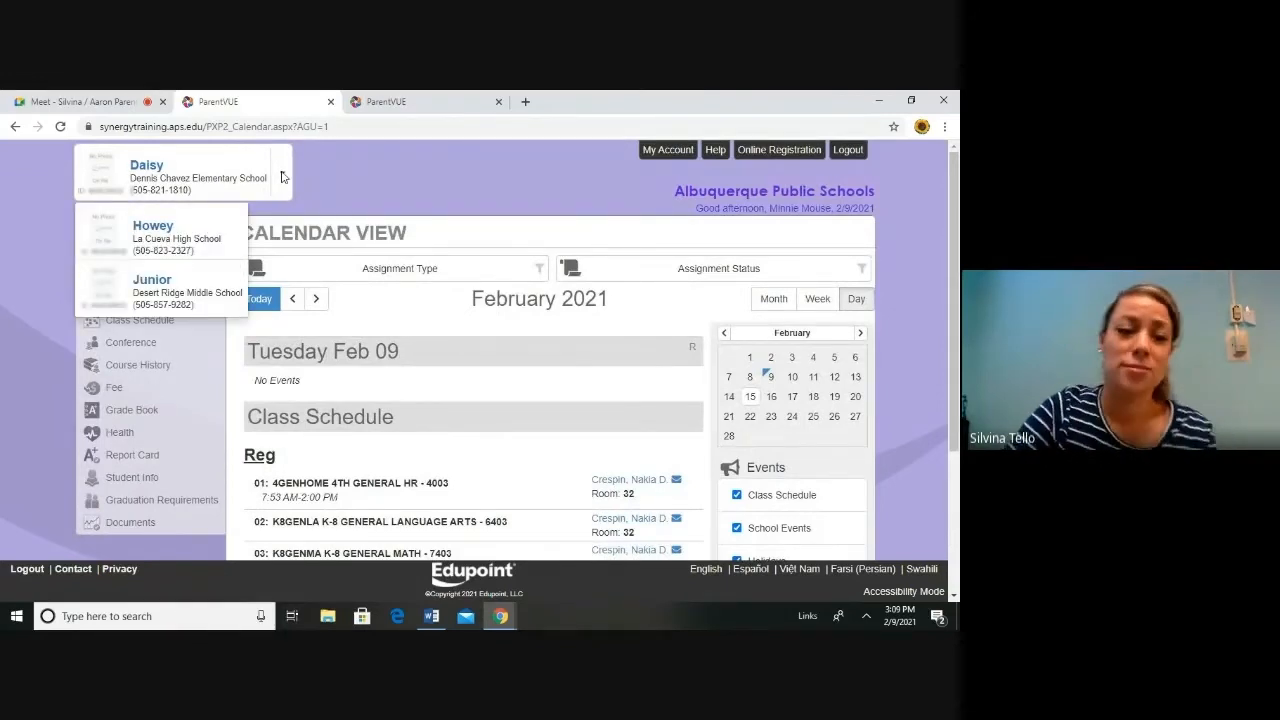
{"action": "mouse_move", "coordinate": [190, 237]}
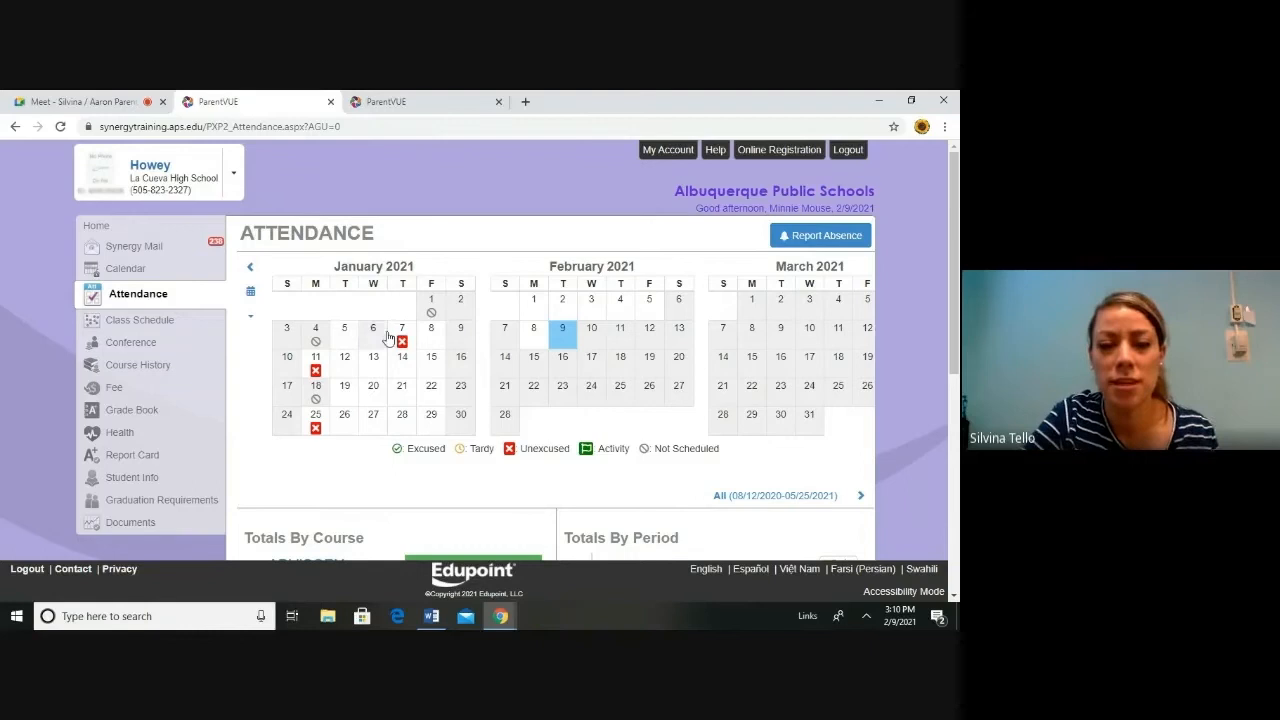
{"action": "mouse_move", "coordinate": [401, 342]}
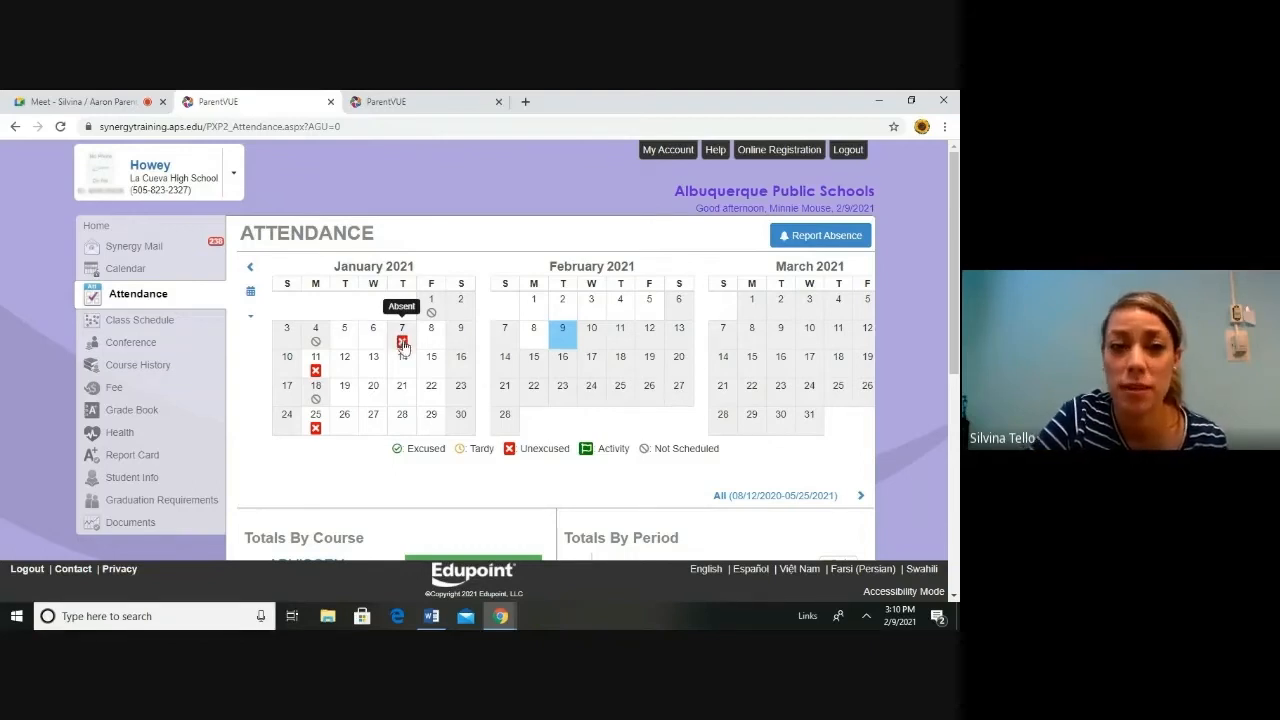
{"action": "mouse_move", "coordinate": [357, 385]}
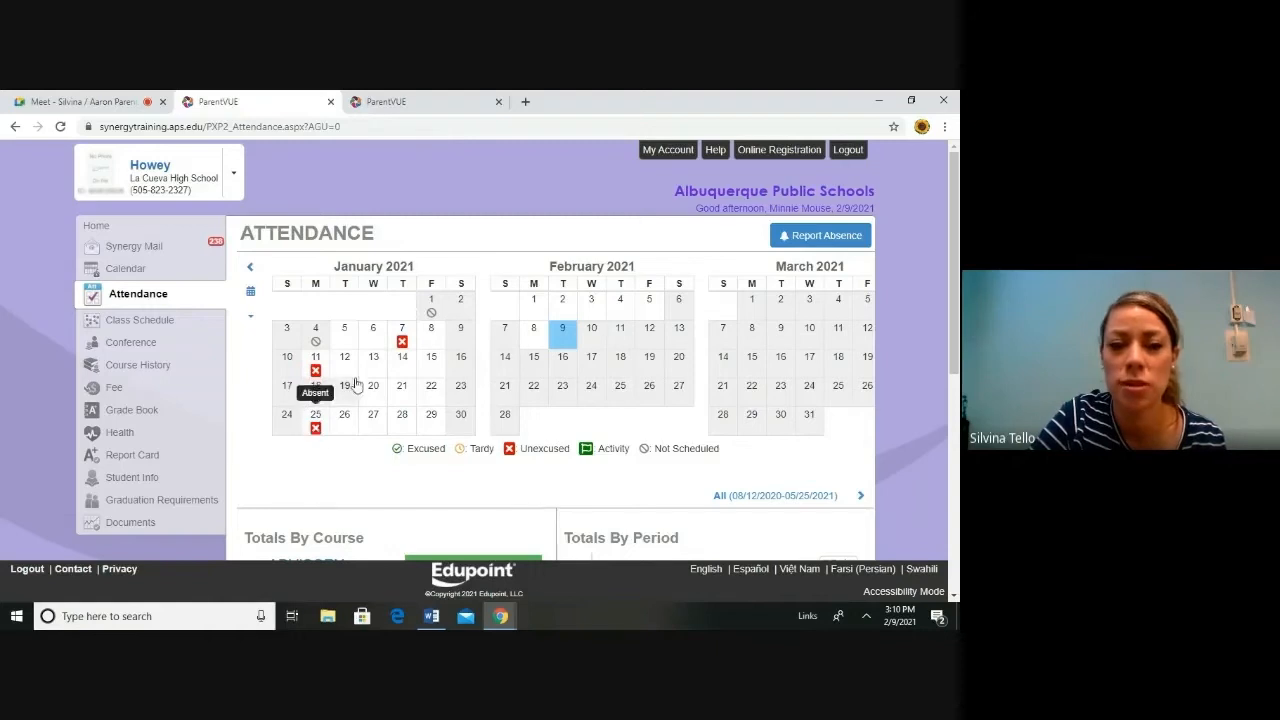
{"action": "mouse_move", "coordinate": [628, 394]}
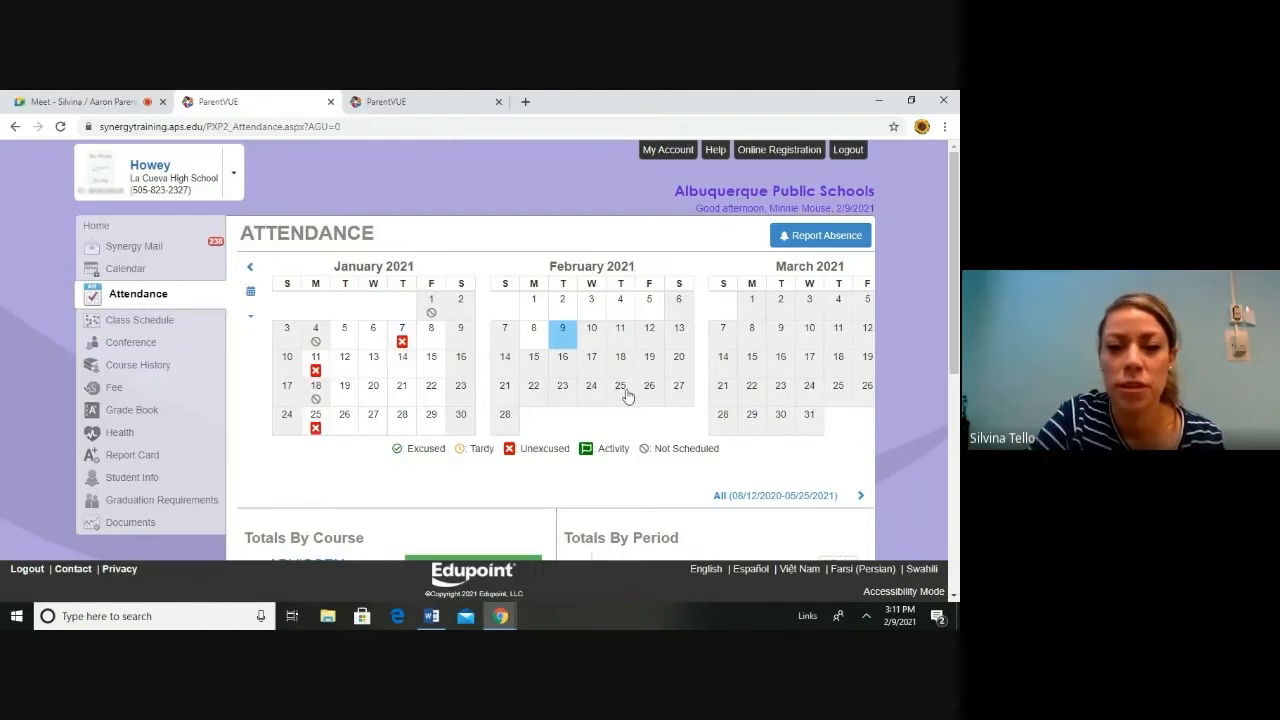
{"action": "mouse_move", "coordinate": [805, 244]}
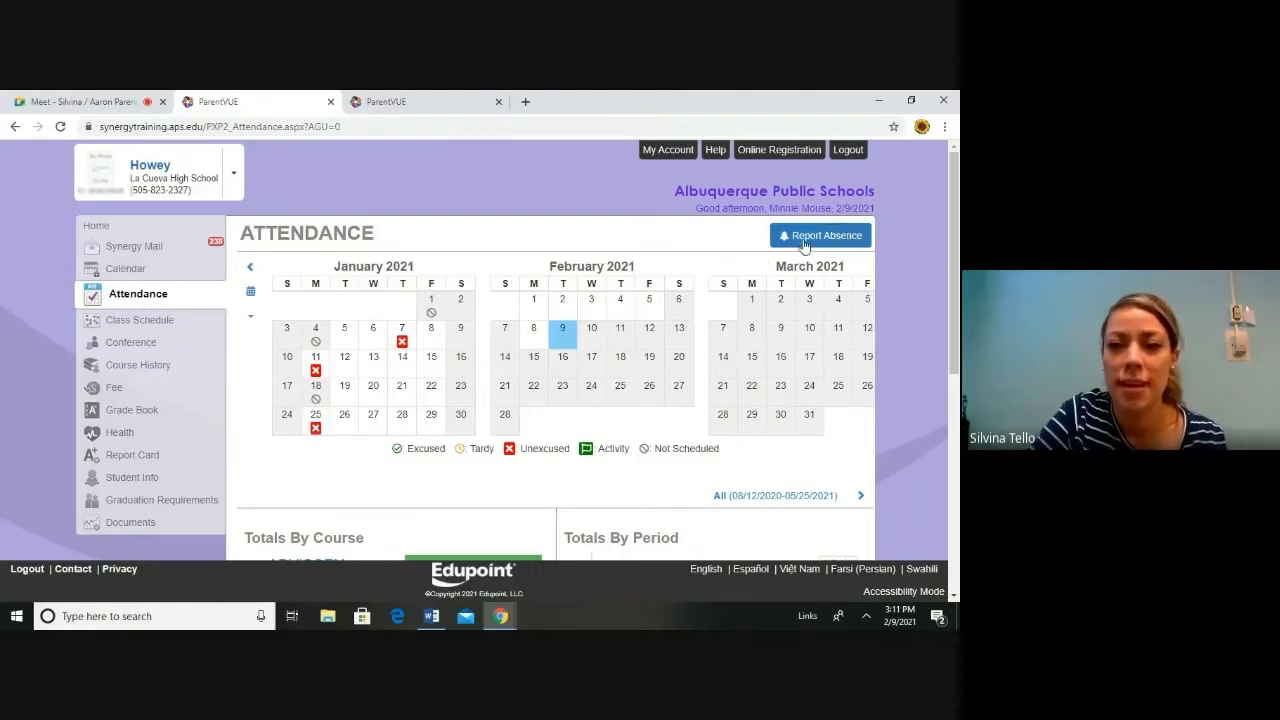
{"action": "mouse_move", "coordinate": [856, 222]}
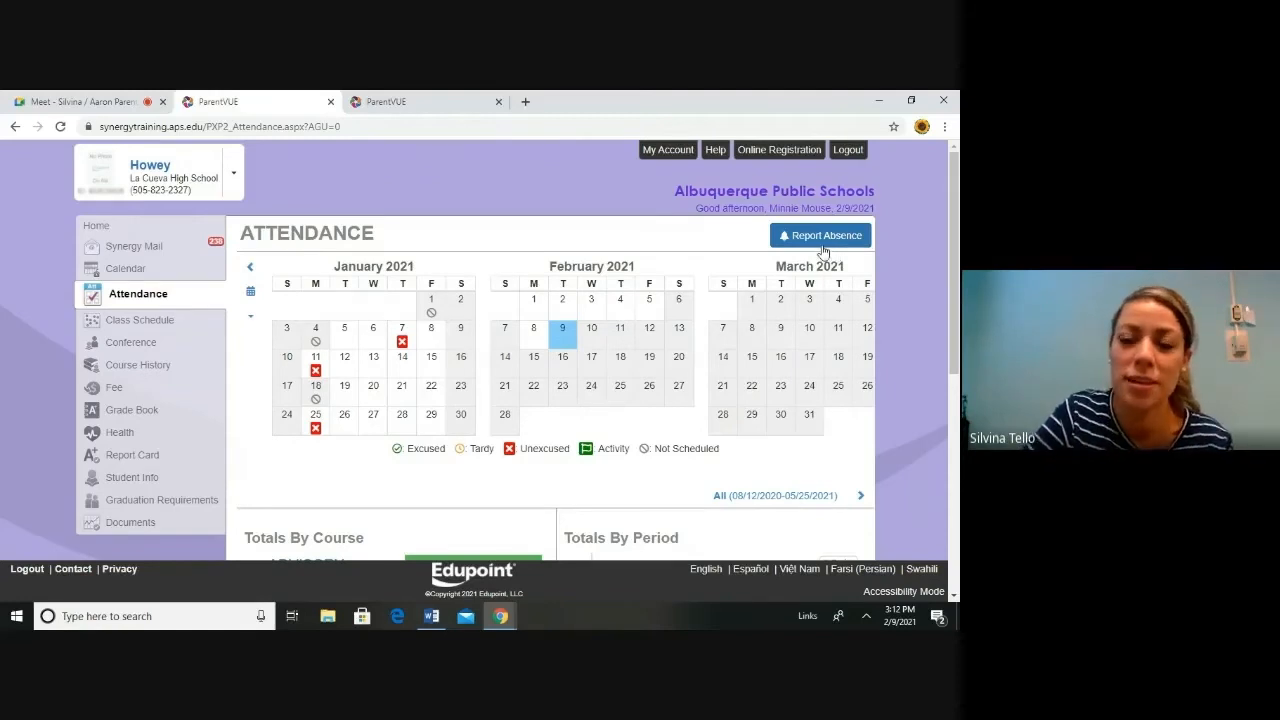
{"action": "mouse_move", "coordinate": [584, 313]}
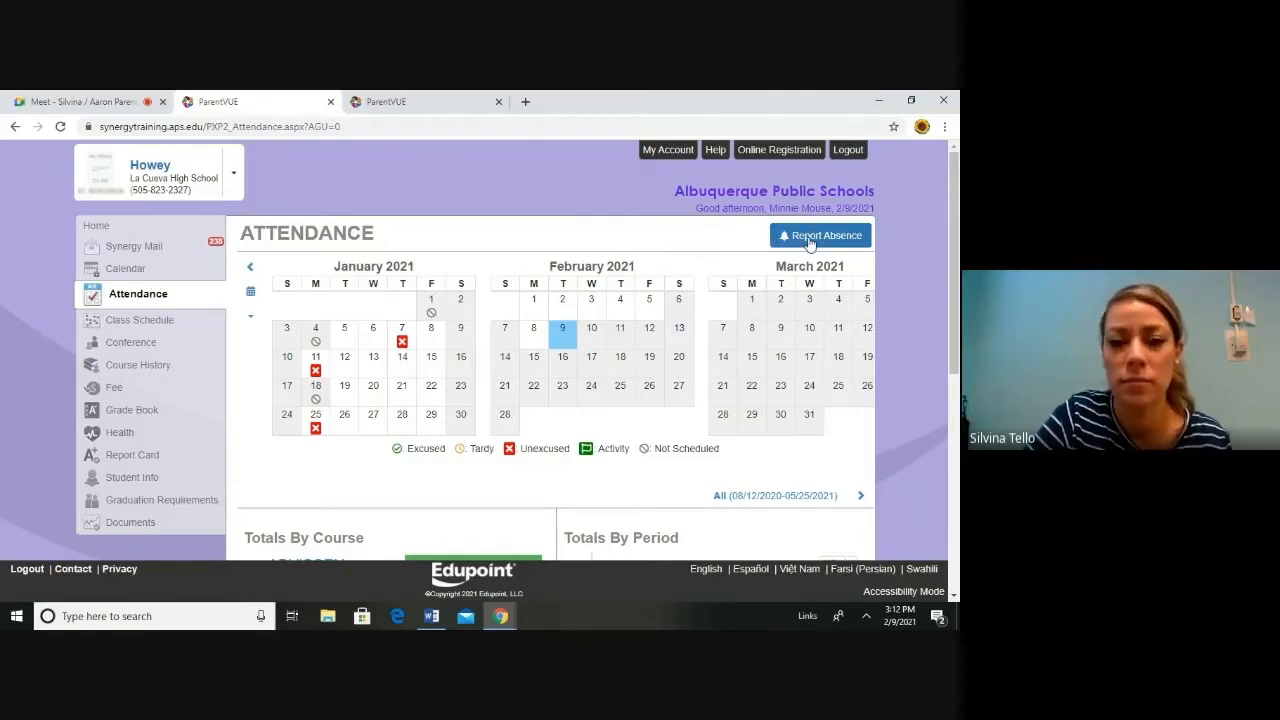
{"action": "mouse_move", "coordinate": [161, 325]}
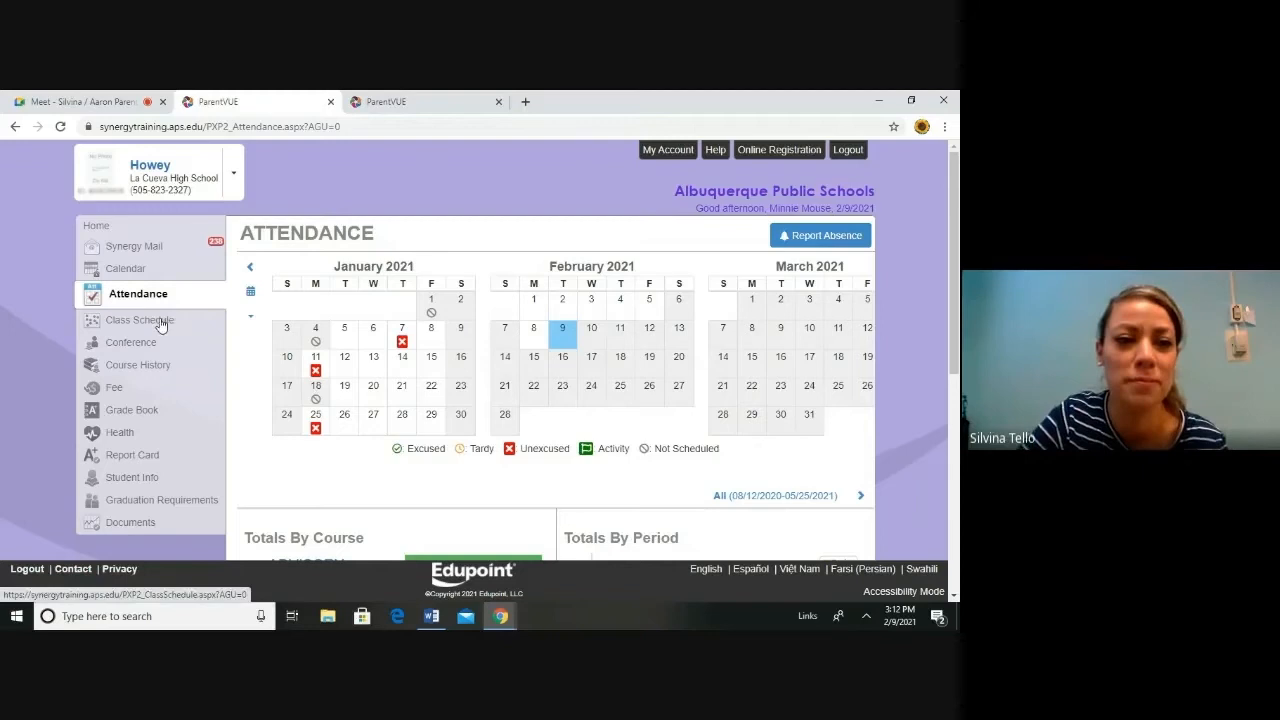
Show Howey's class schedule for today after reviewing his attendance
{"action": "left_click", "coordinate": [139, 320]}
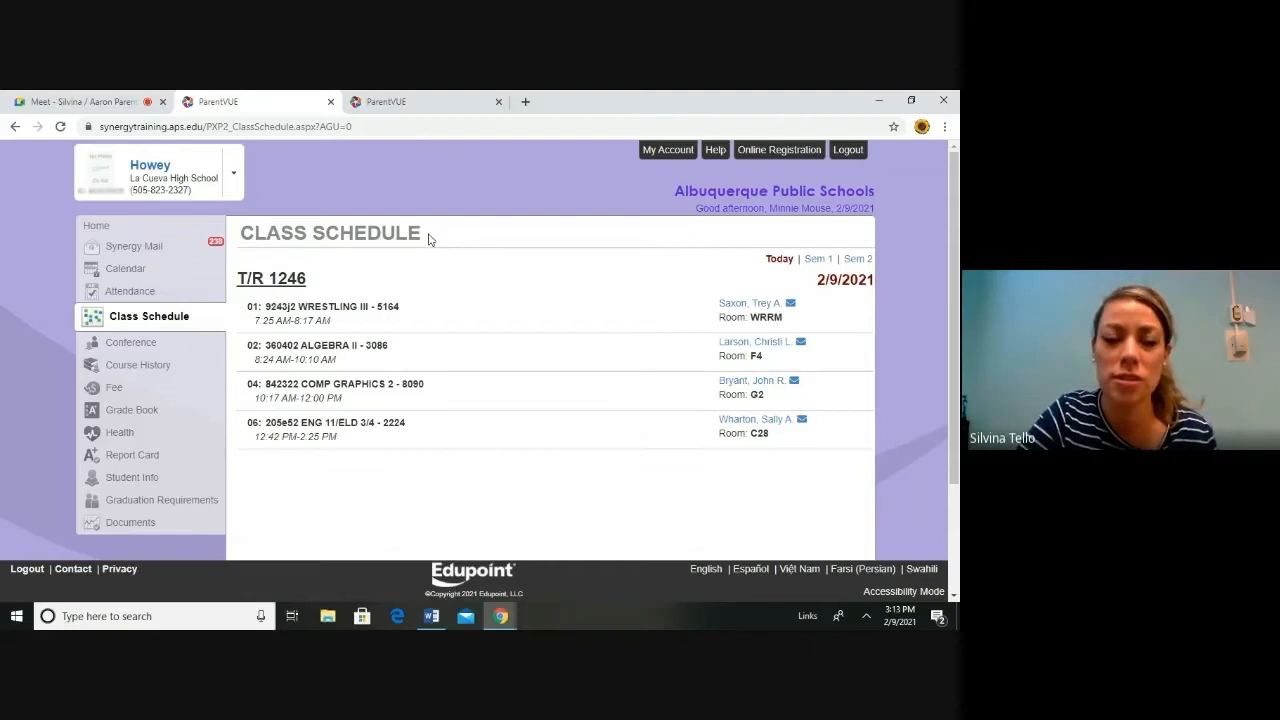
Review Howey's class schedule, then view his Conference page with no data
{"action": "right_click", "coordinate": [233, 175]}
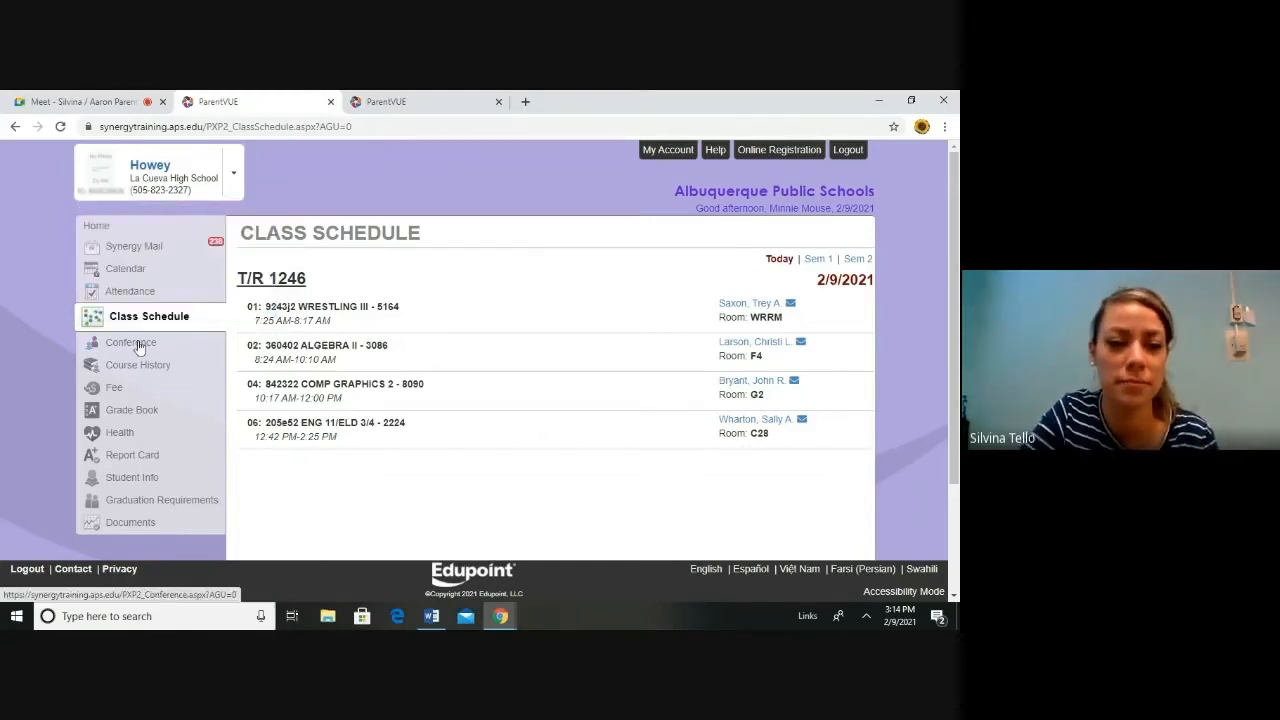
{"action": "left_click", "coordinate": [130, 342]}
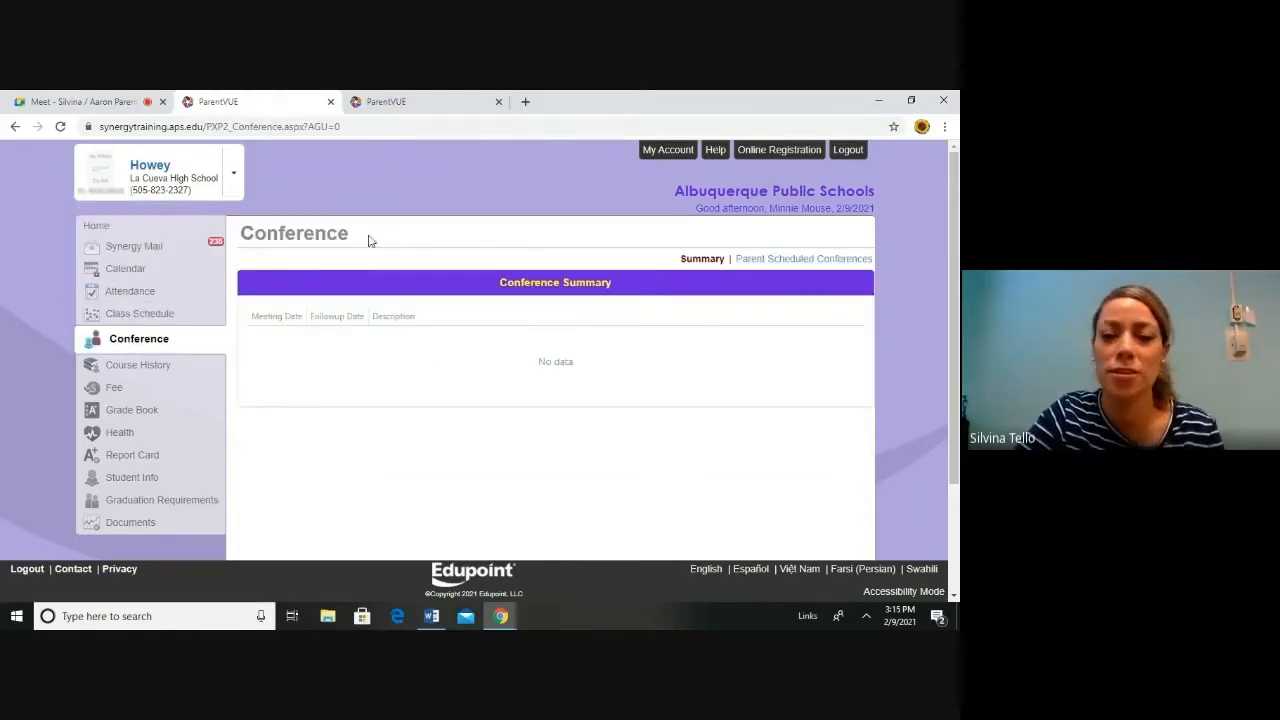
{"action": "mouse_move", "coordinate": [584, 308]}
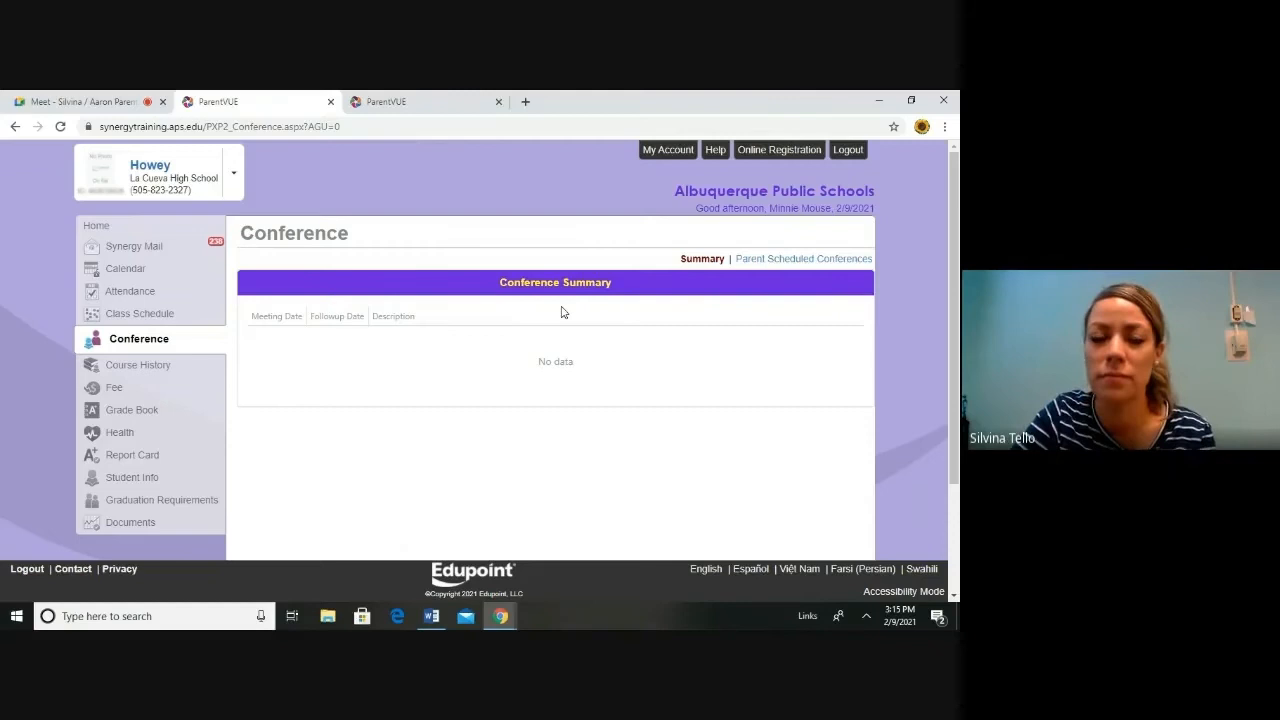
{"action": "mouse_move", "coordinate": [285, 341]}
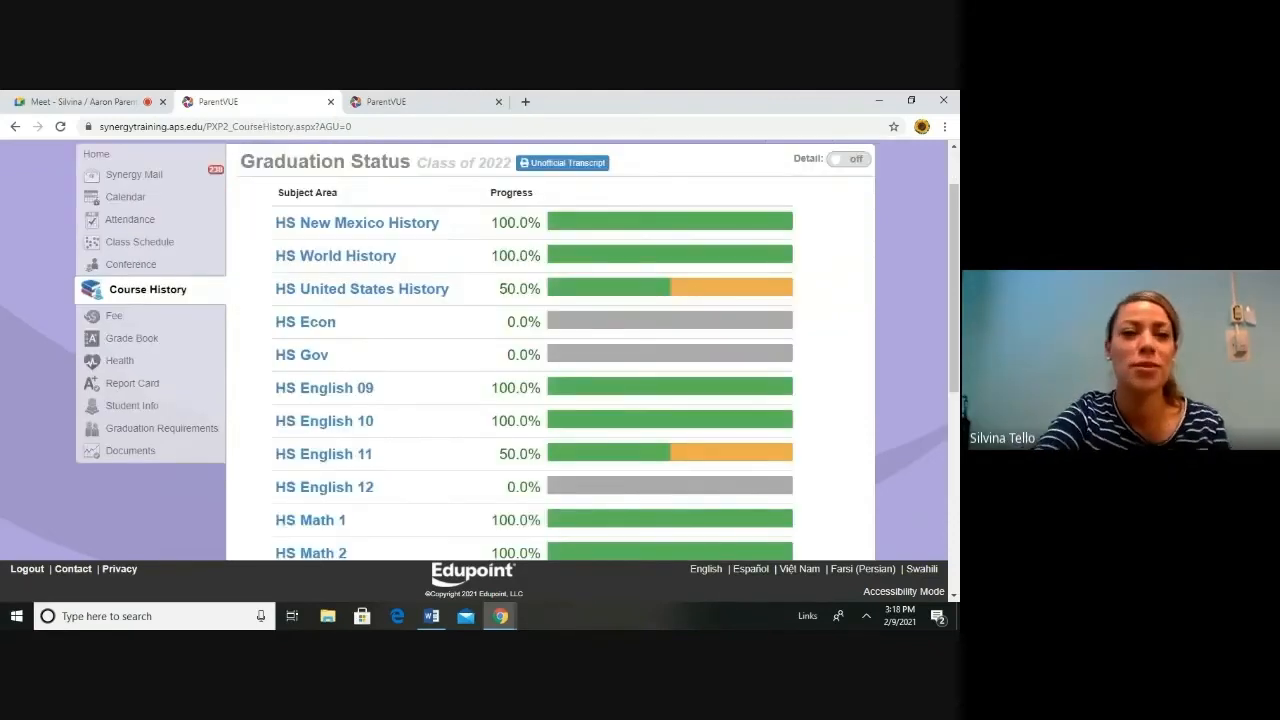
Review Graduation Status, then show Howey's Grade Book with first six-week grades
{"action": "scroll", "scroll_direction": "down", "scroll_amount": 3}
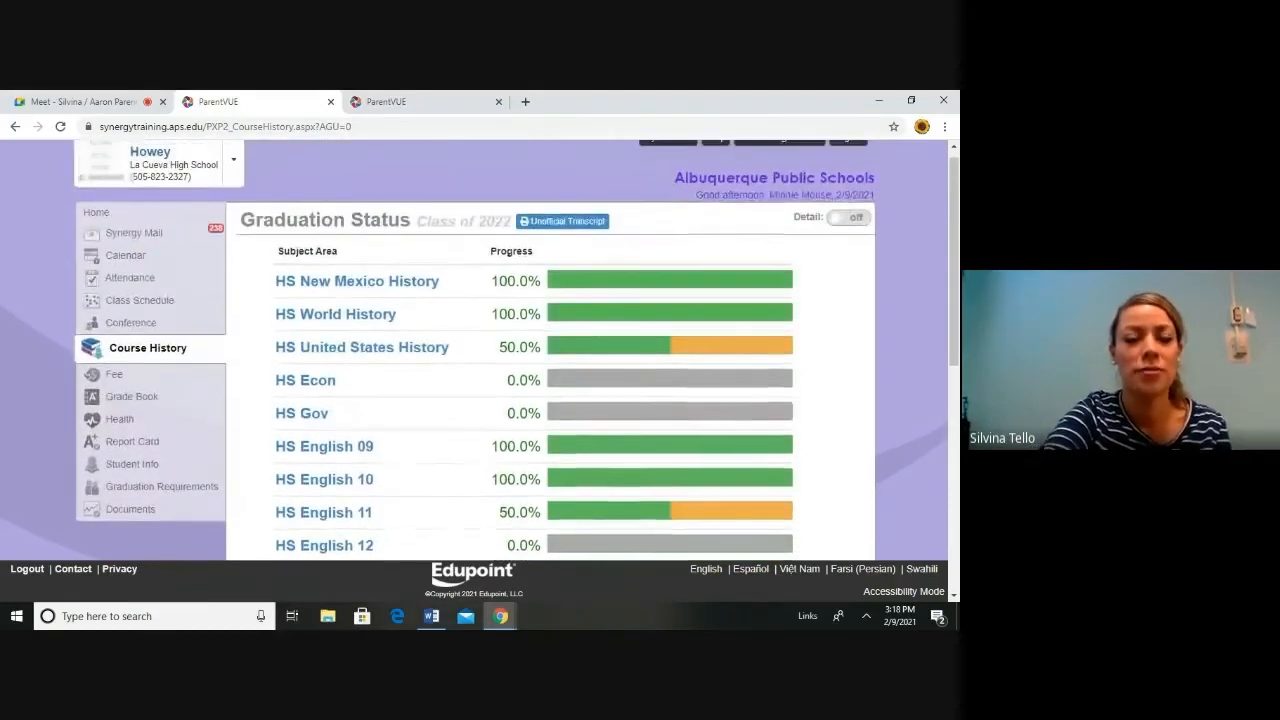
{"action": "mouse_move", "coordinate": [279, 291]}
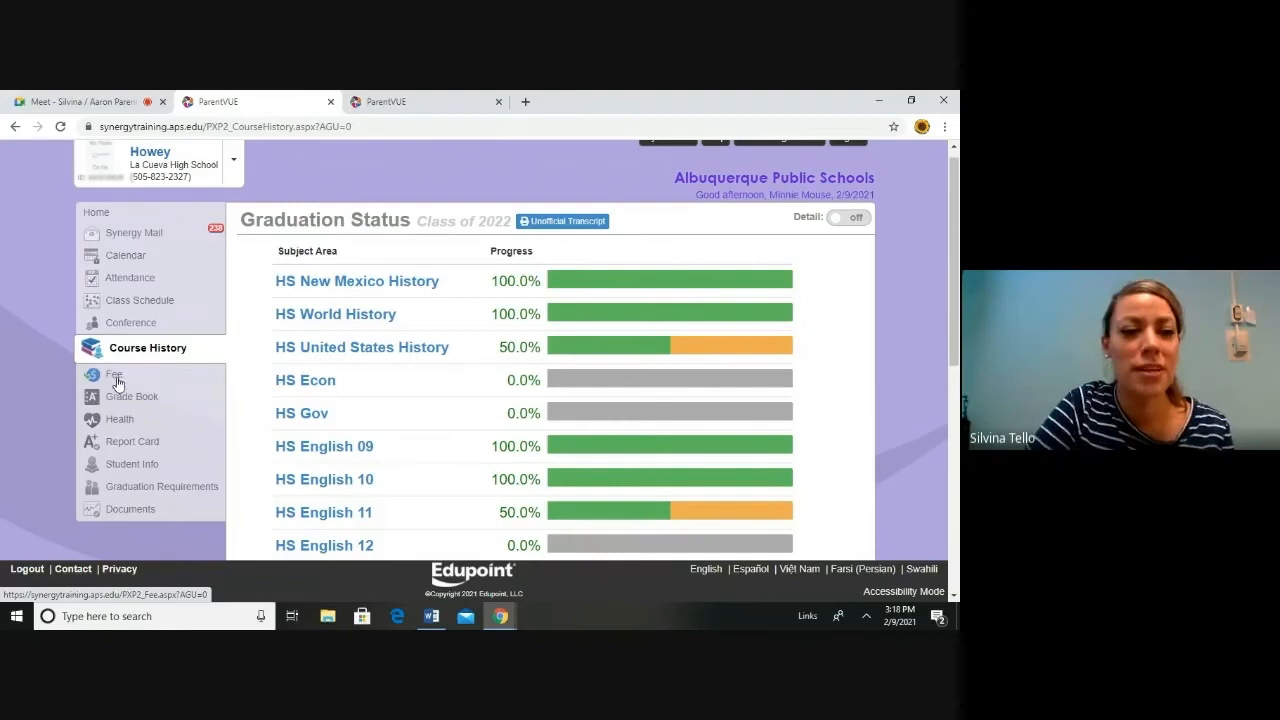
{"action": "mouse_move", "coordinate": [116, 398]}
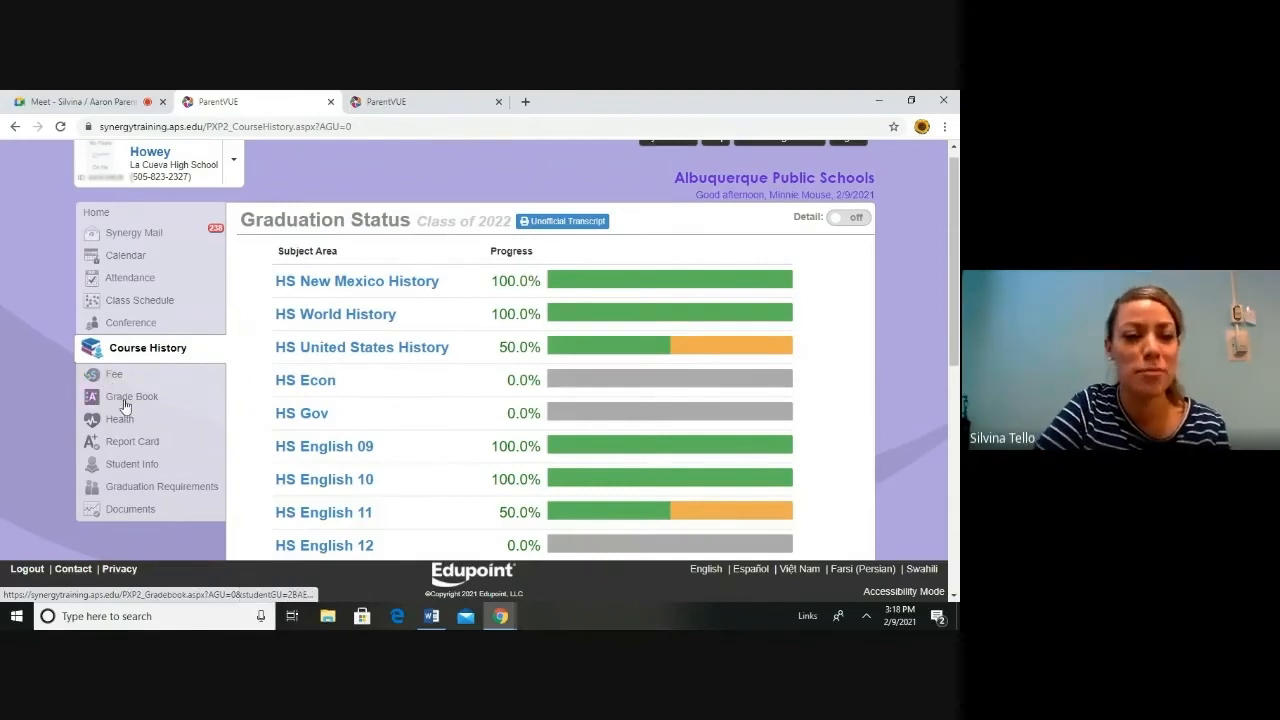
{"action": "left_click", "coordinate": [130, 396]}
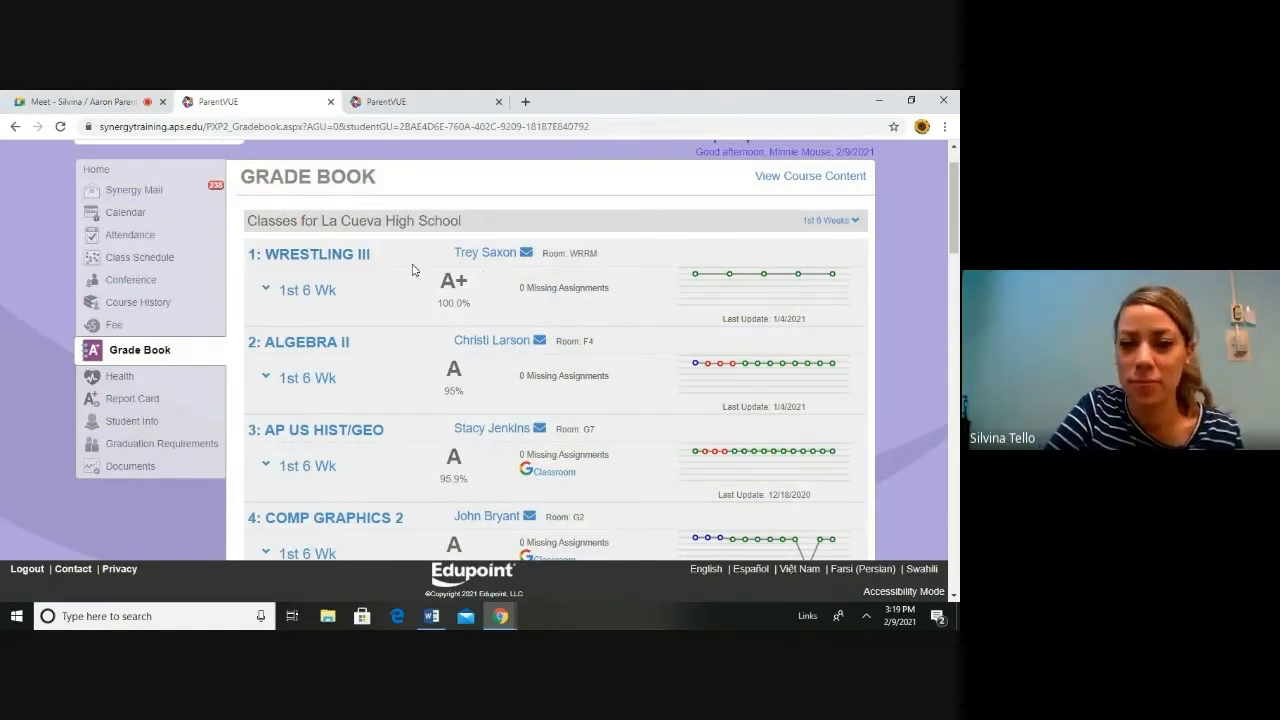
{"action": "mouse_move", "coordinate": [585, 307]}
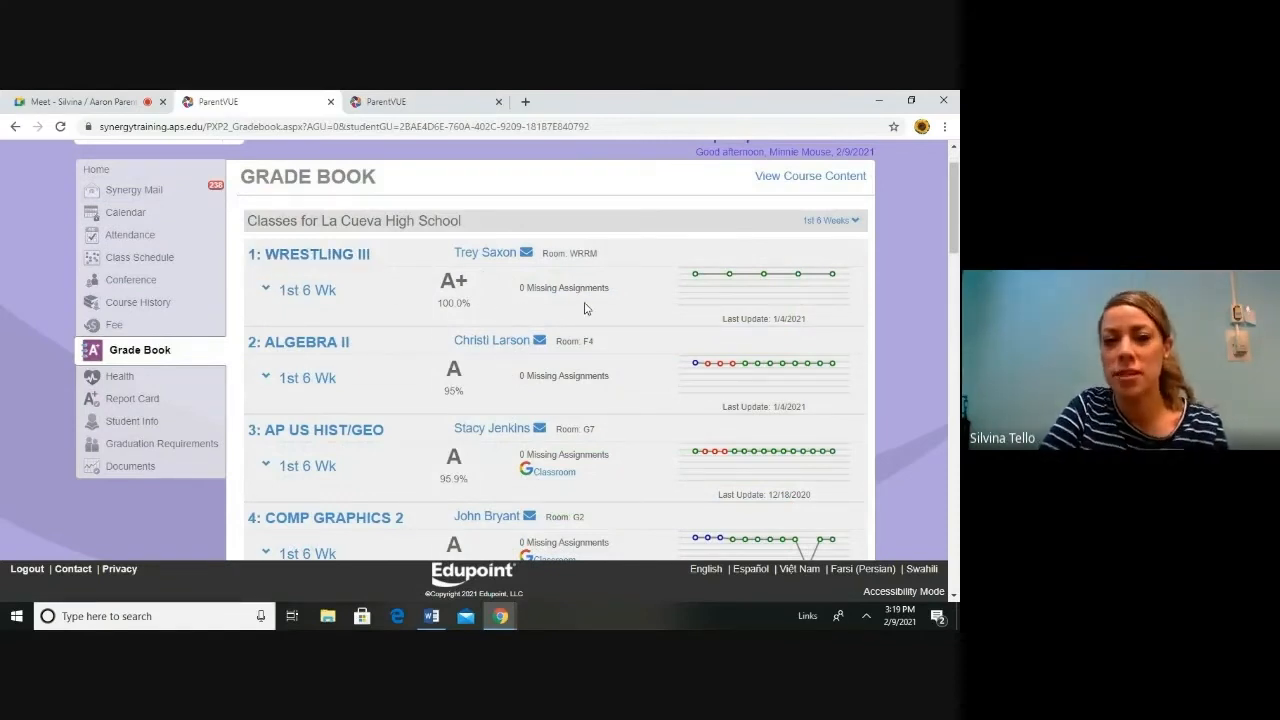
{"action": "mouse_move", "coordinate": [742, 334]}
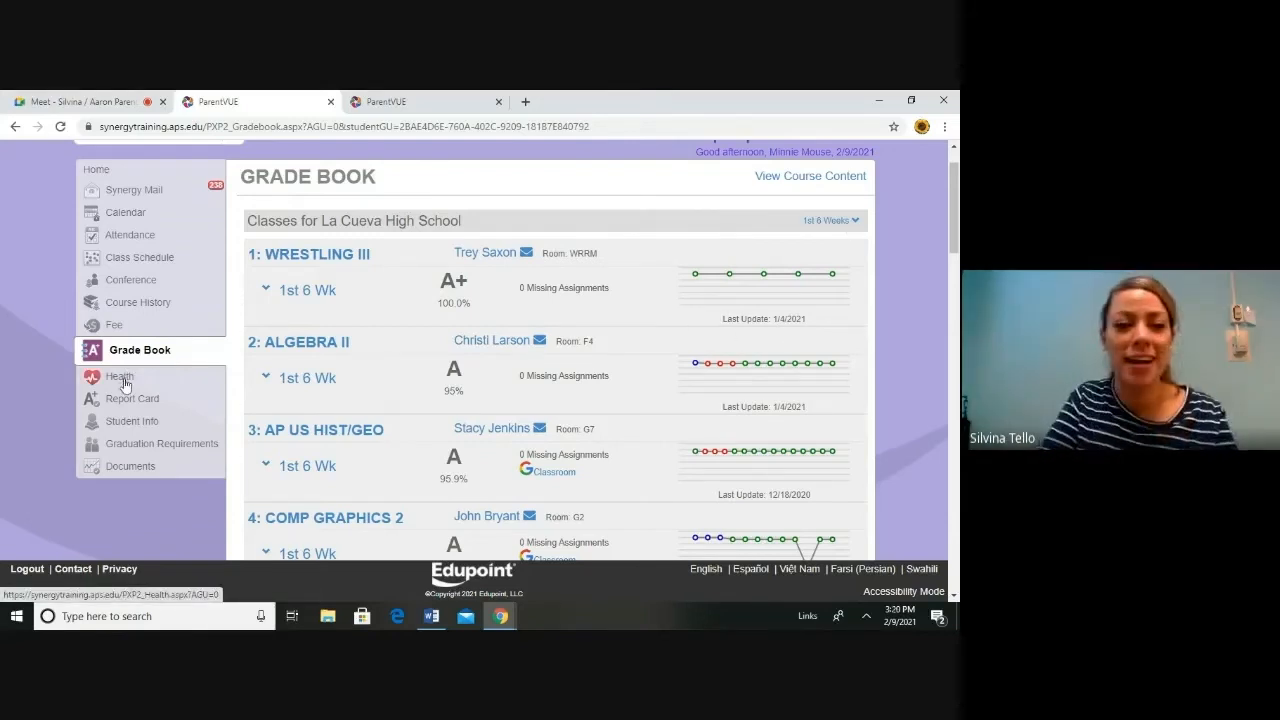
Show Howey's Health Summary with immunization compliance statuses and dosage dates
{"action": "left_click", "coordinate": [119, 376]}
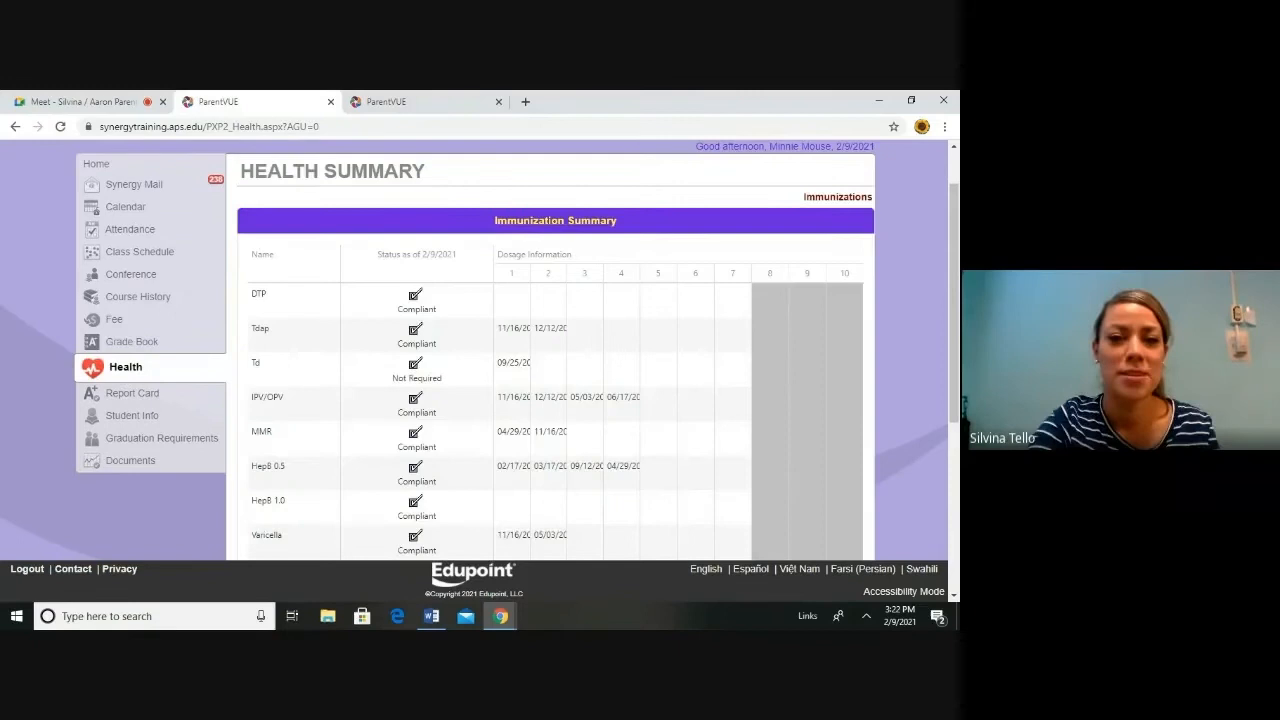
{"action": "scroll", "scroll_direction": "down", "scroll_amount": 3}
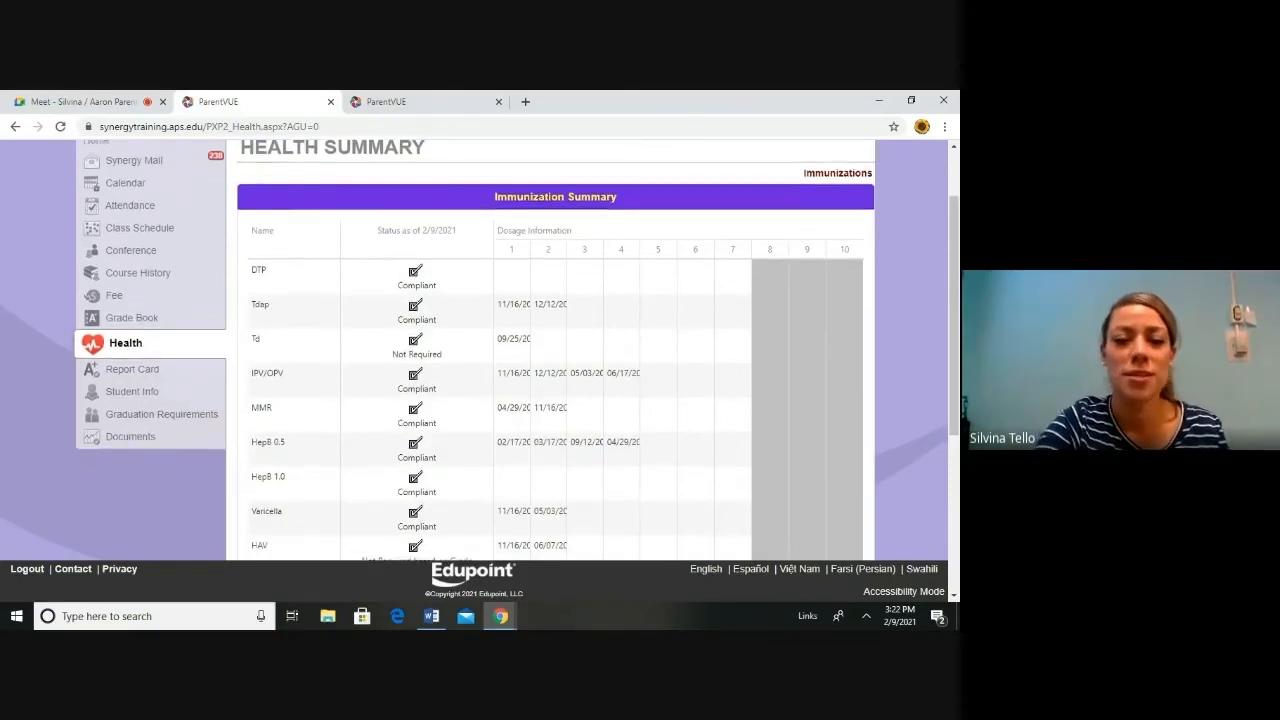
{"action": "scroll", "scroll_direction": "down", "scroll_amount": 3}
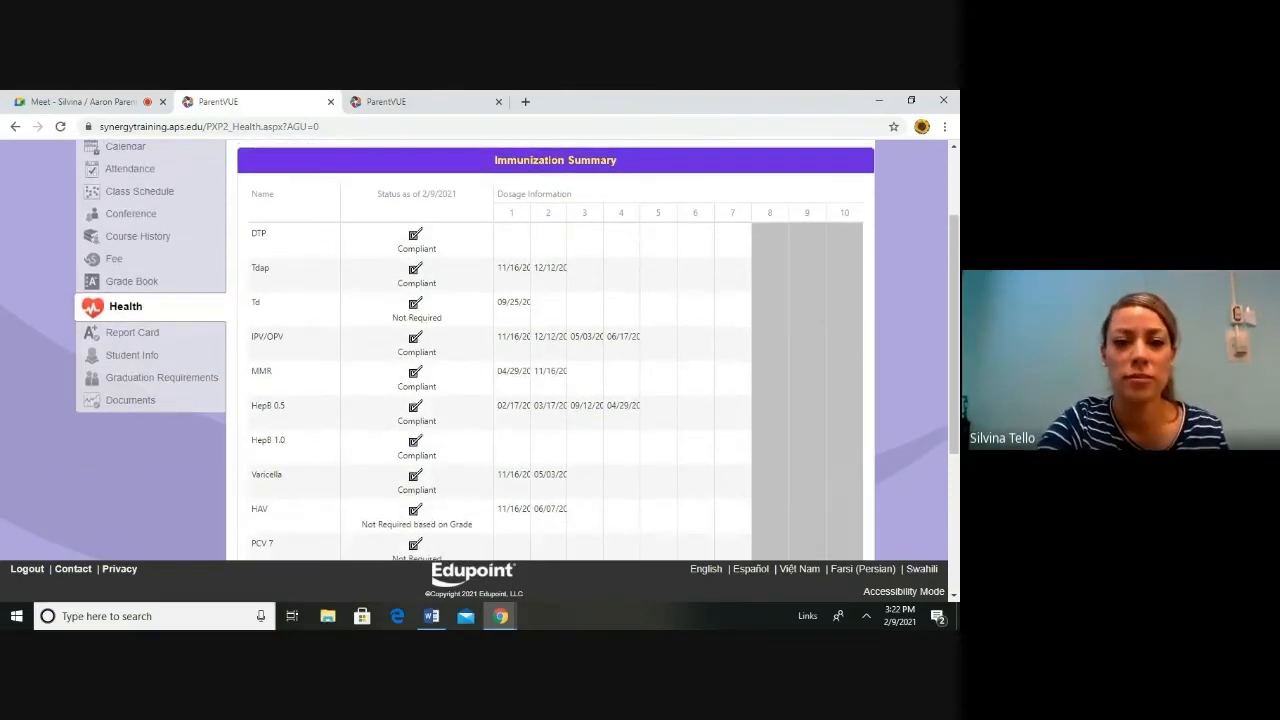
{"action": "scroll", "scroll_direction": "down", "scroll_amount": 3}
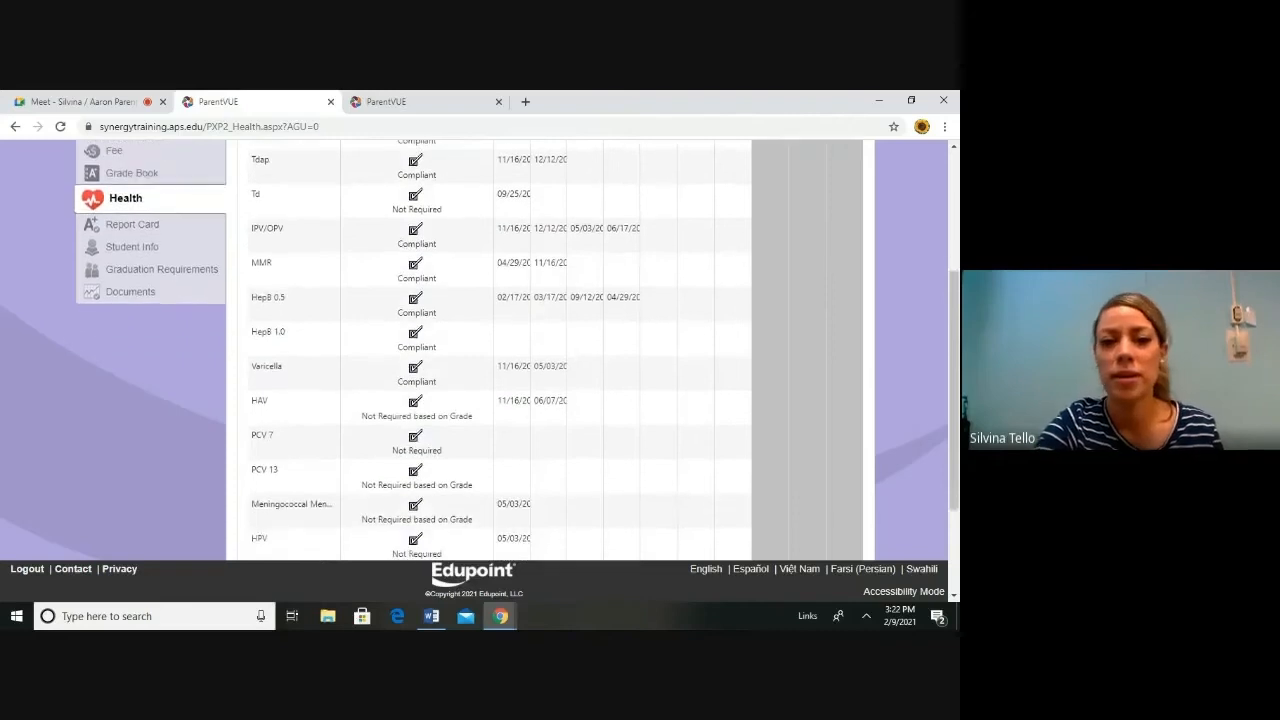
{"action": "scroll", "scroll_direction": "down", "scroll_amount": 3}
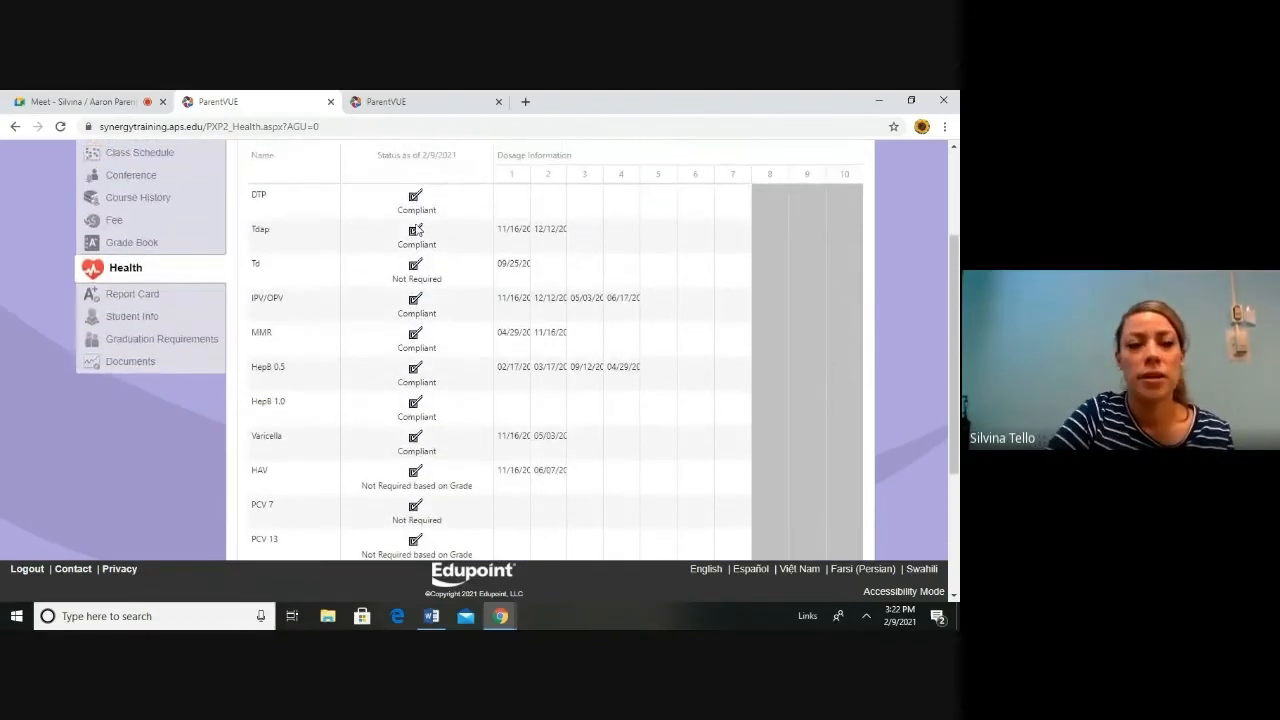
{"action": "mouse_move", "coordinate": [143, 298]}
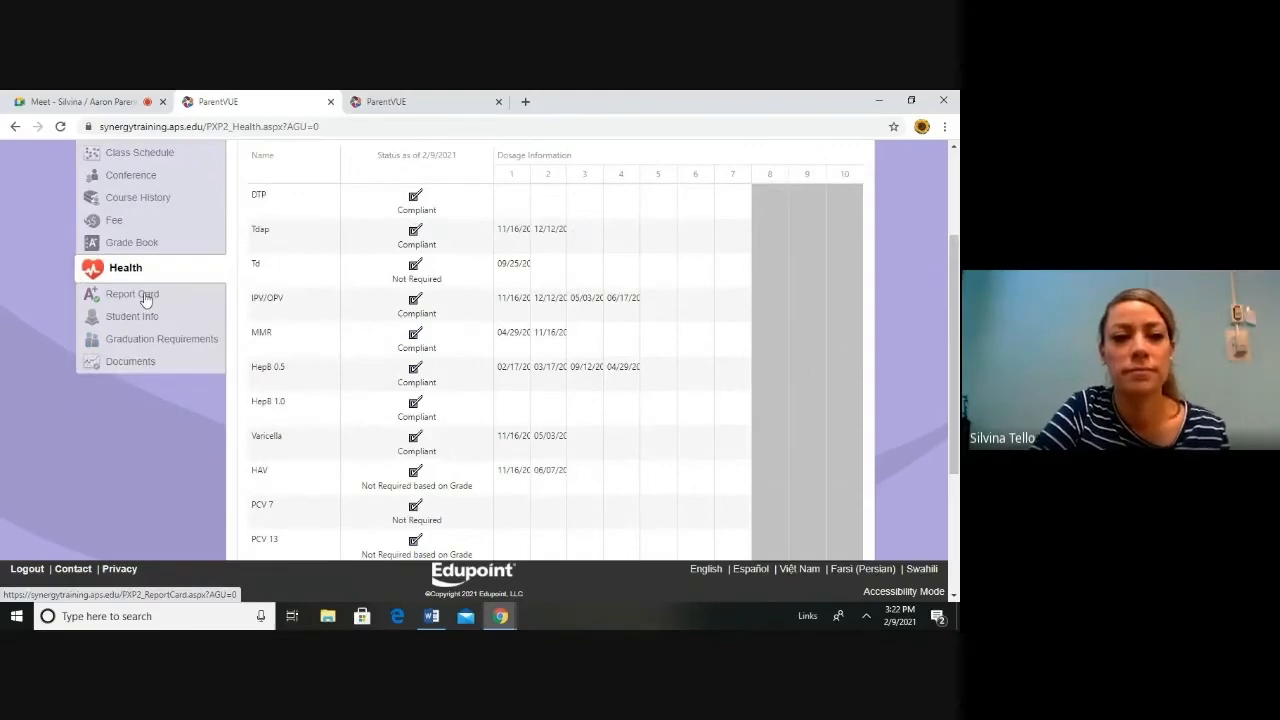
{"action": "left_click", "coordinate": [131, 293]}
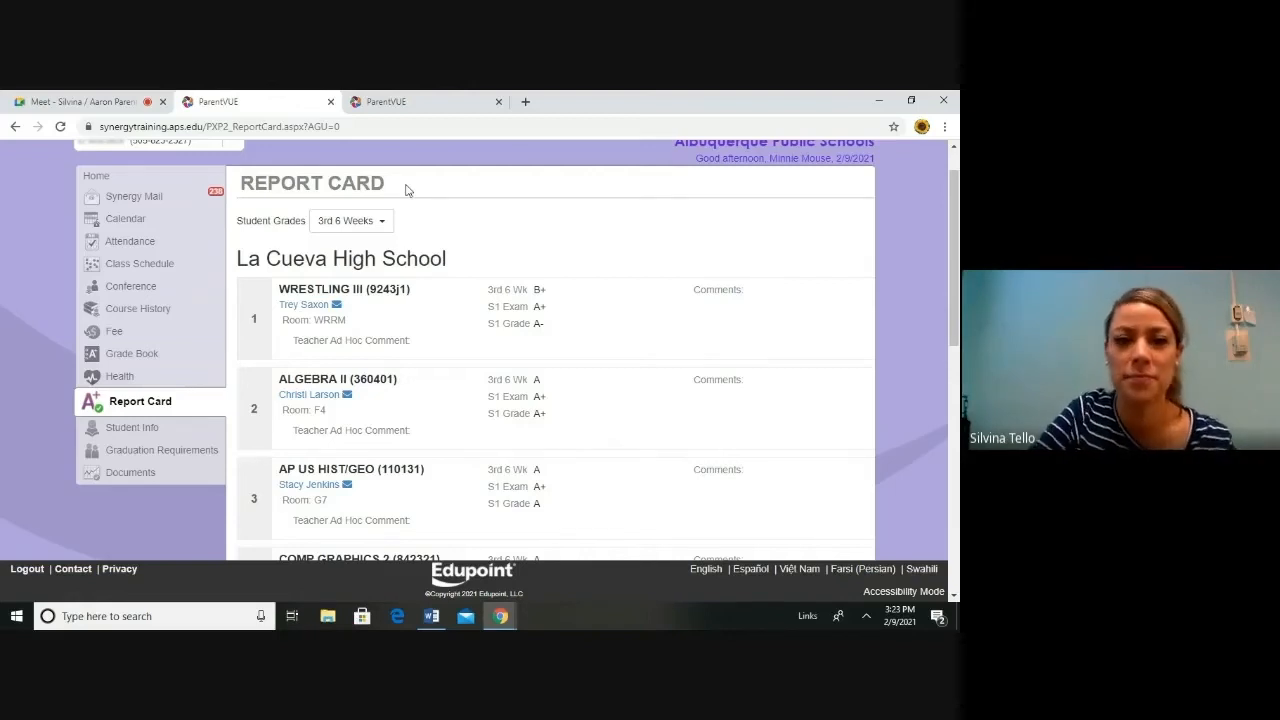
{"action": "scroll", "scroll_direction": "down", "scroll_amount": 3}
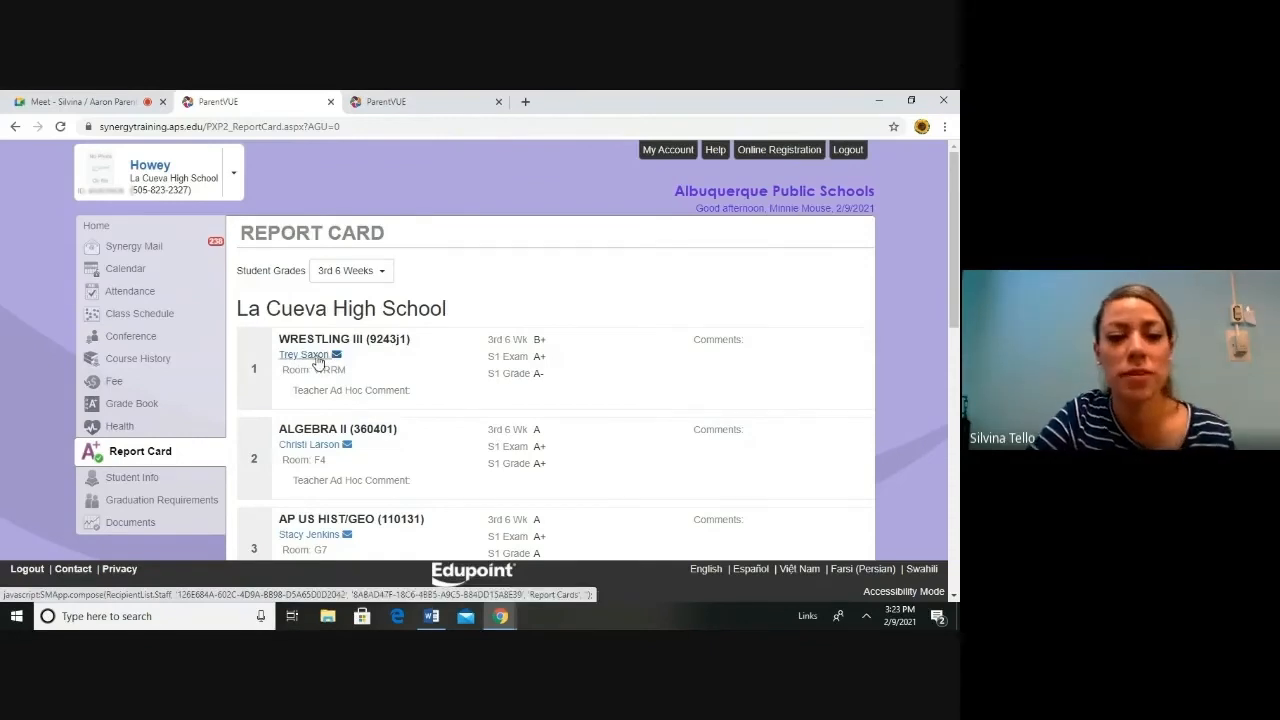
{"action": "left_click", "coordinate": [131, 477]}
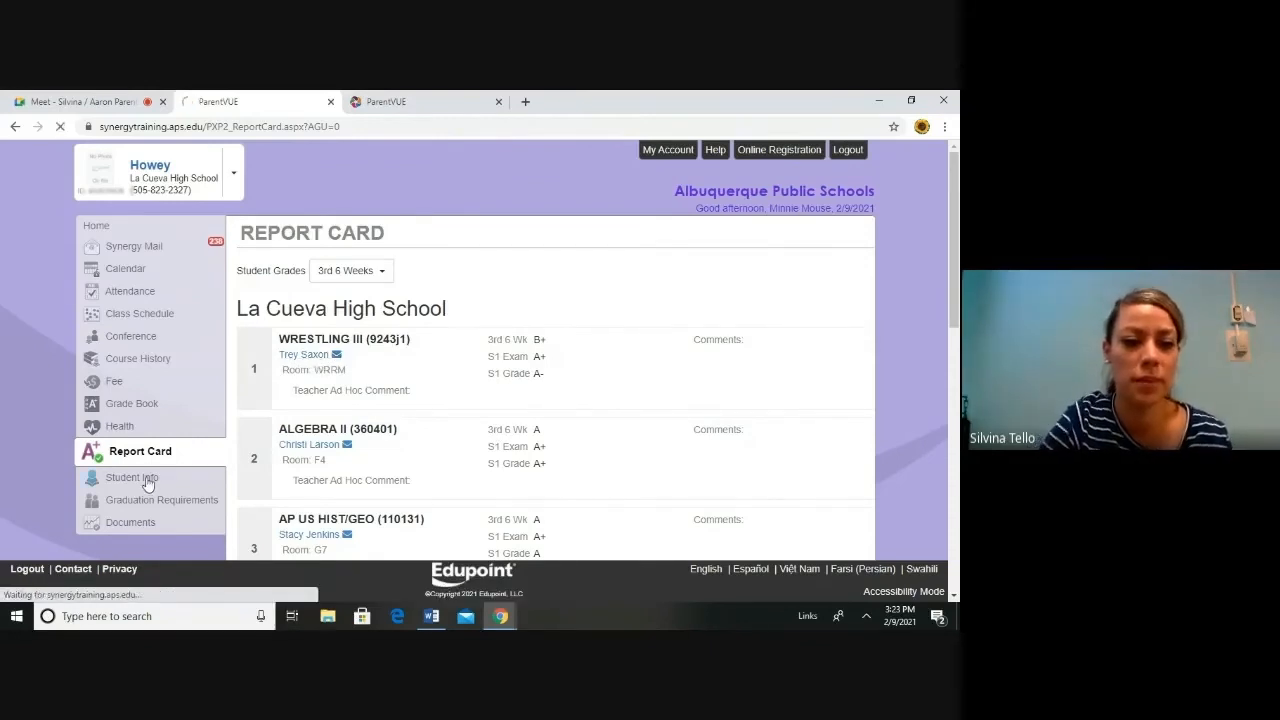
{"action": "left_click", "coordinate": [131, 477]}
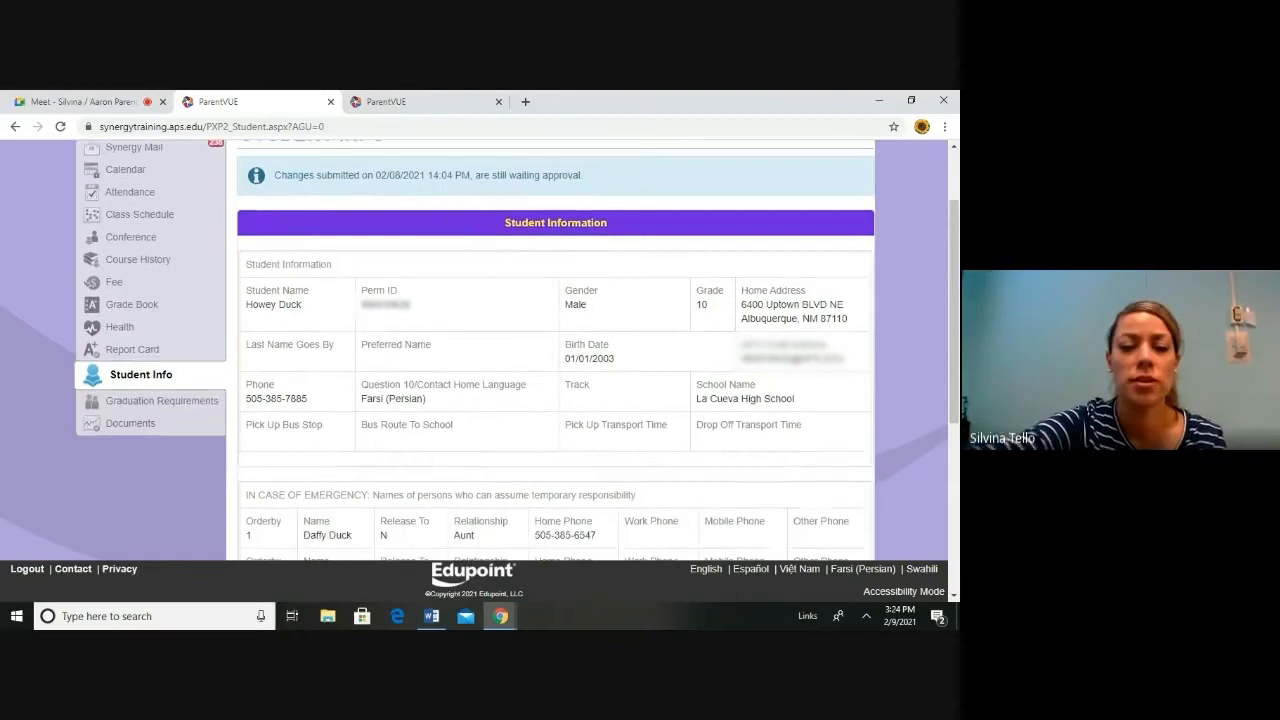
Review emergency and physician details, then open the Documents list of three uploaded files
{"action": "scroll", "scroll_direction": "down", "scroll_amount": 3}
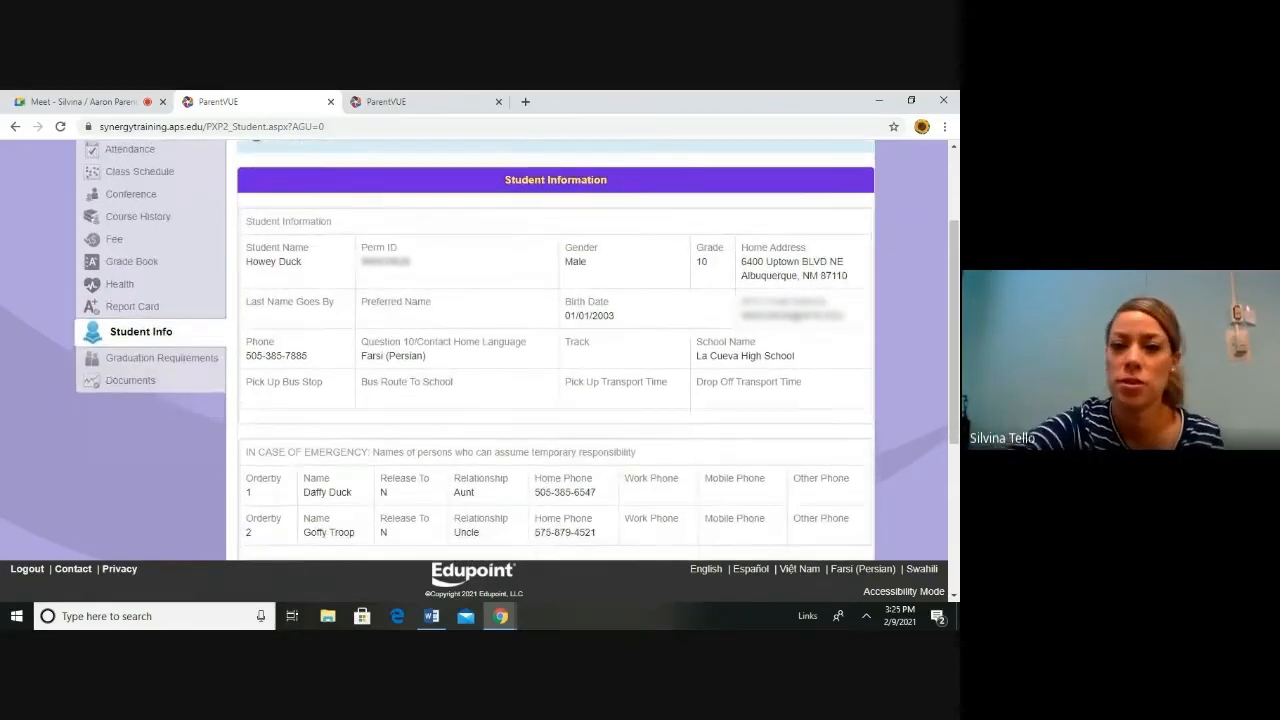
{"action": "scroll", "scroll_direction": "down", "scroll_amount": 3}
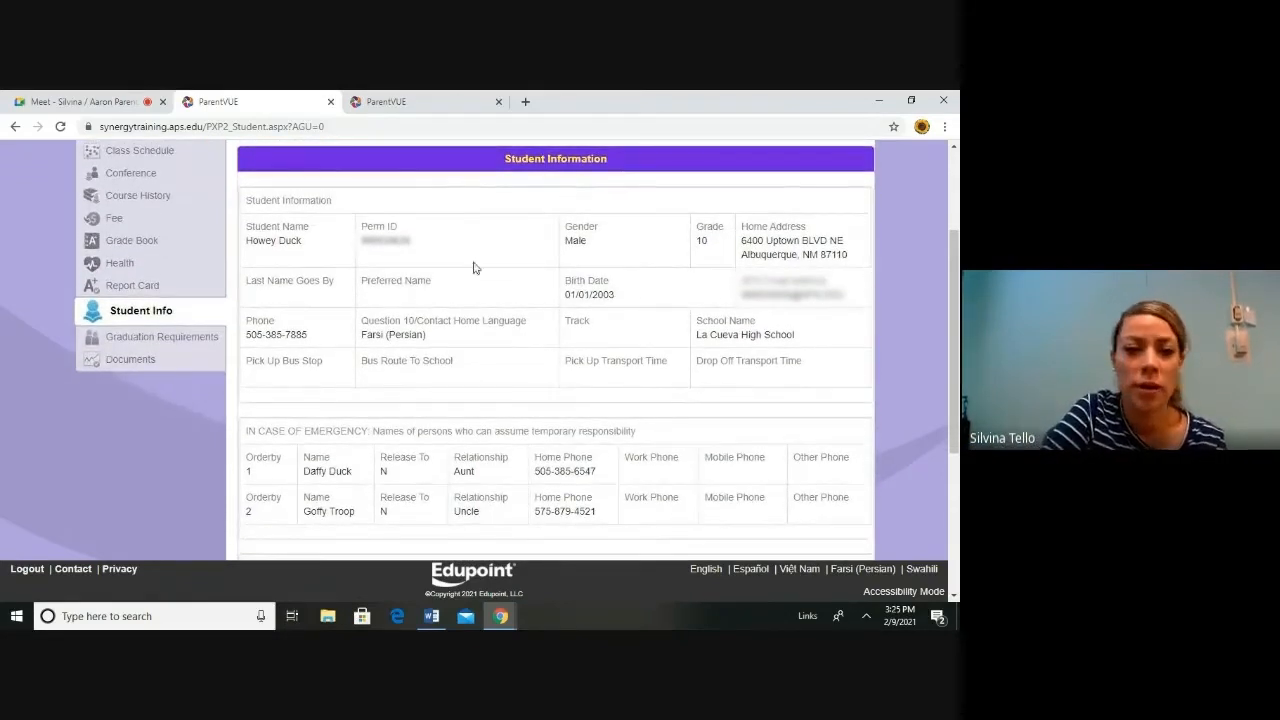
{"action": "scroll", "scroll_direction": "down", "scroll_amount": 3}
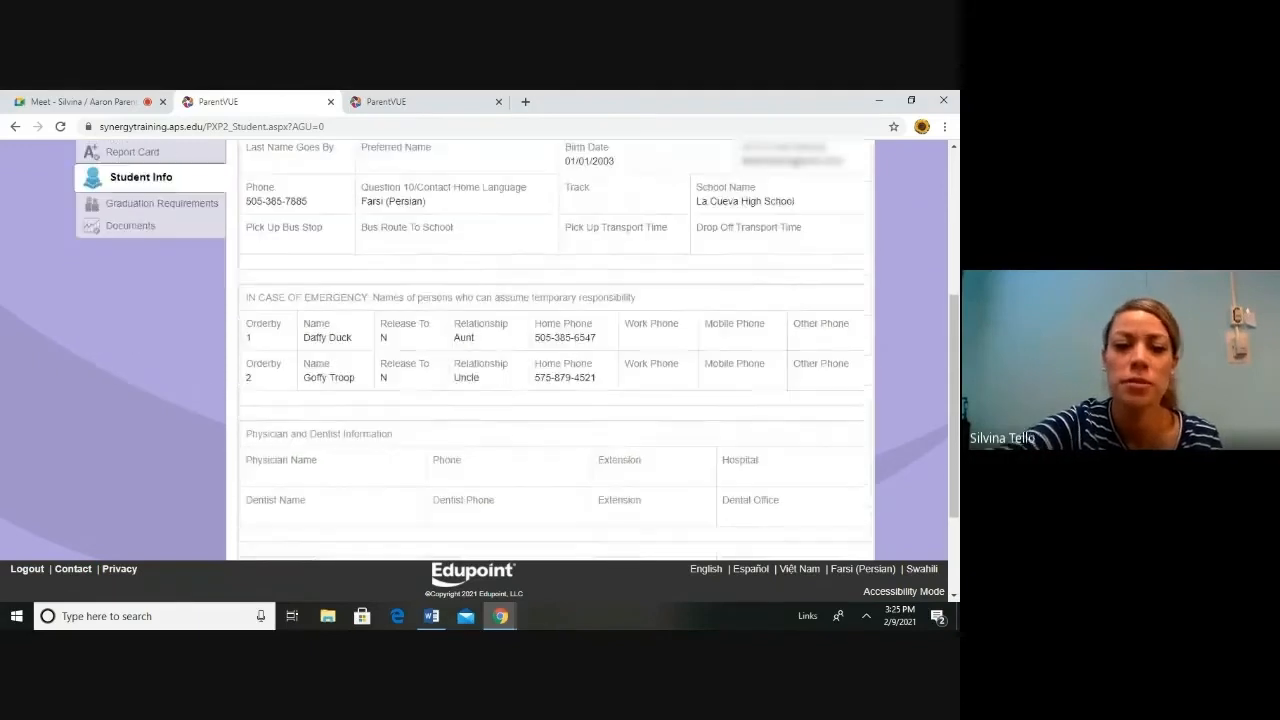
{"action": "scroll", "scroll_direction": "down", "scroll_amount": 3}
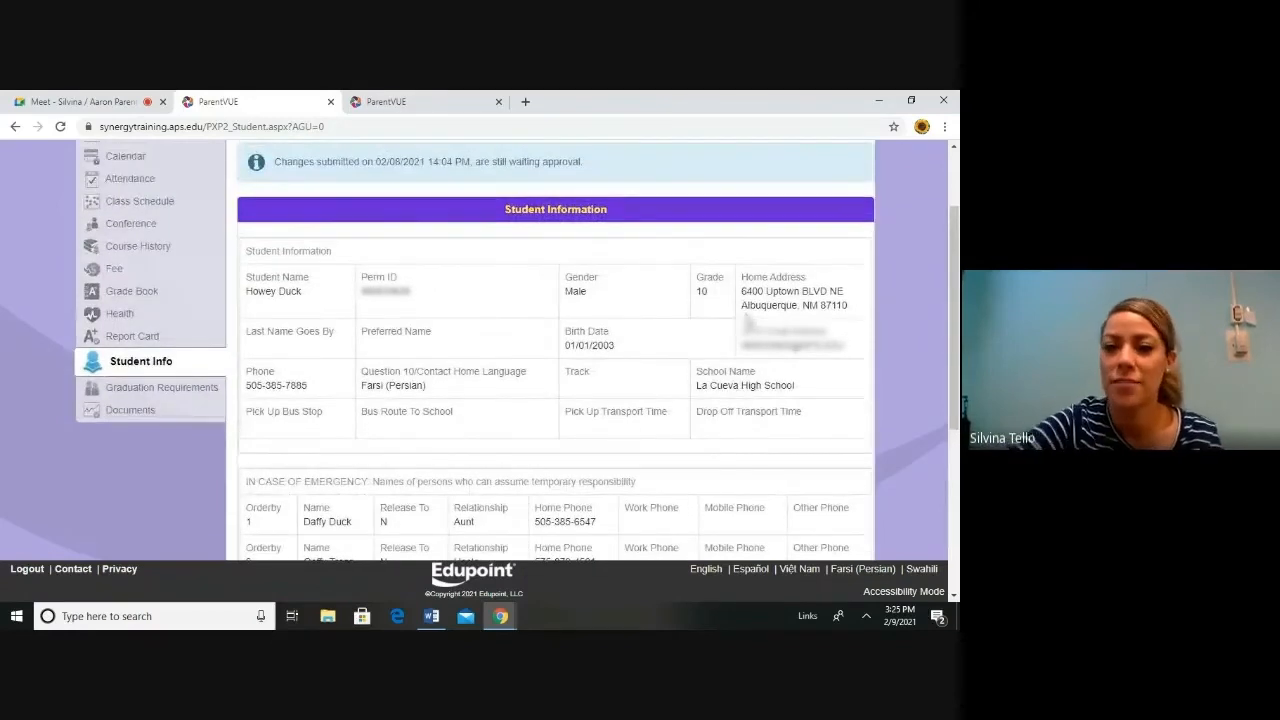
{"action": "scroll", "scroll_direction": "down", "scroll_amount": 3}
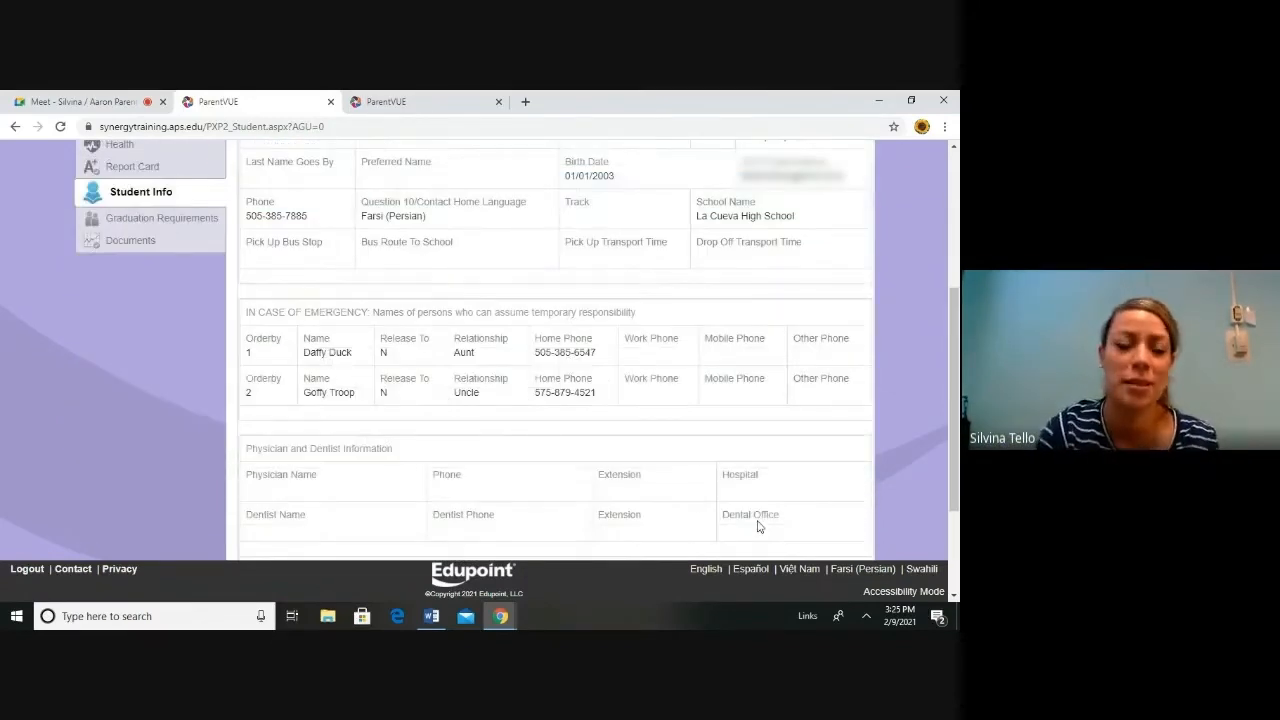
{"action": "mouse_move", "coordinate": [446, 420]}
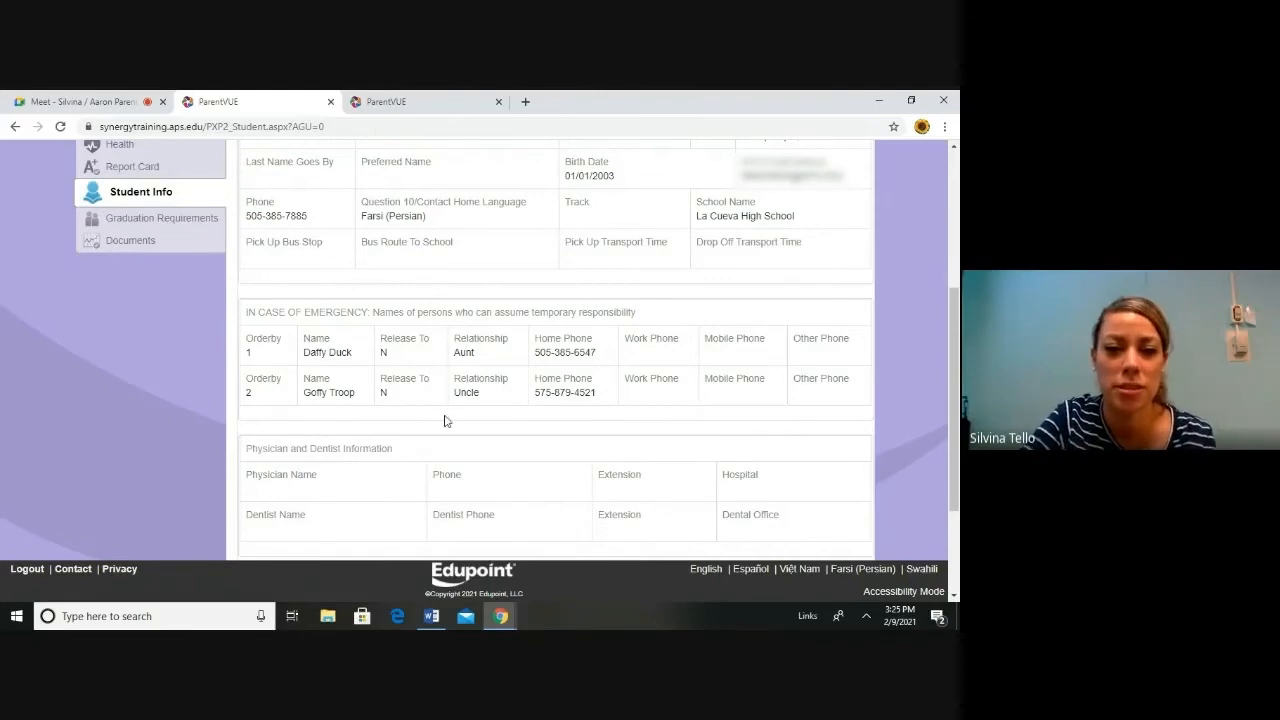
{"action": "mouse_move", "coordinate": [456, 352]}
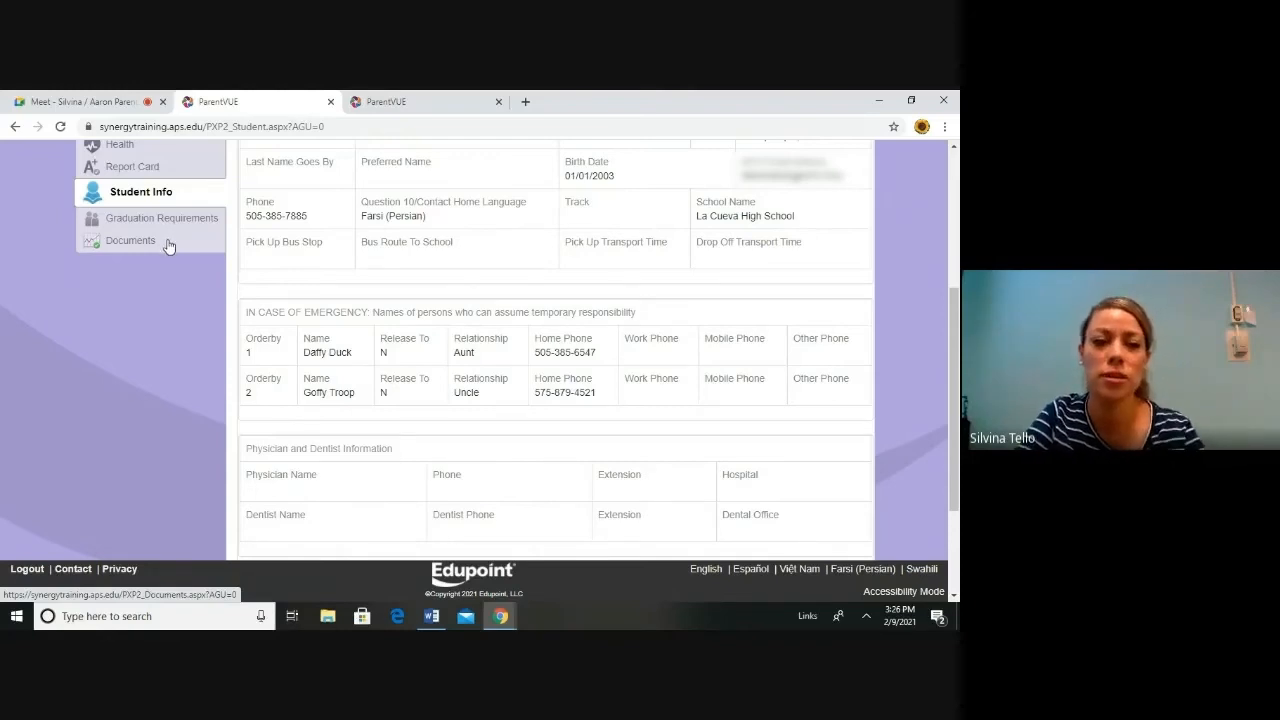
{"action": "left_click", "coordinate": [130, 240]}
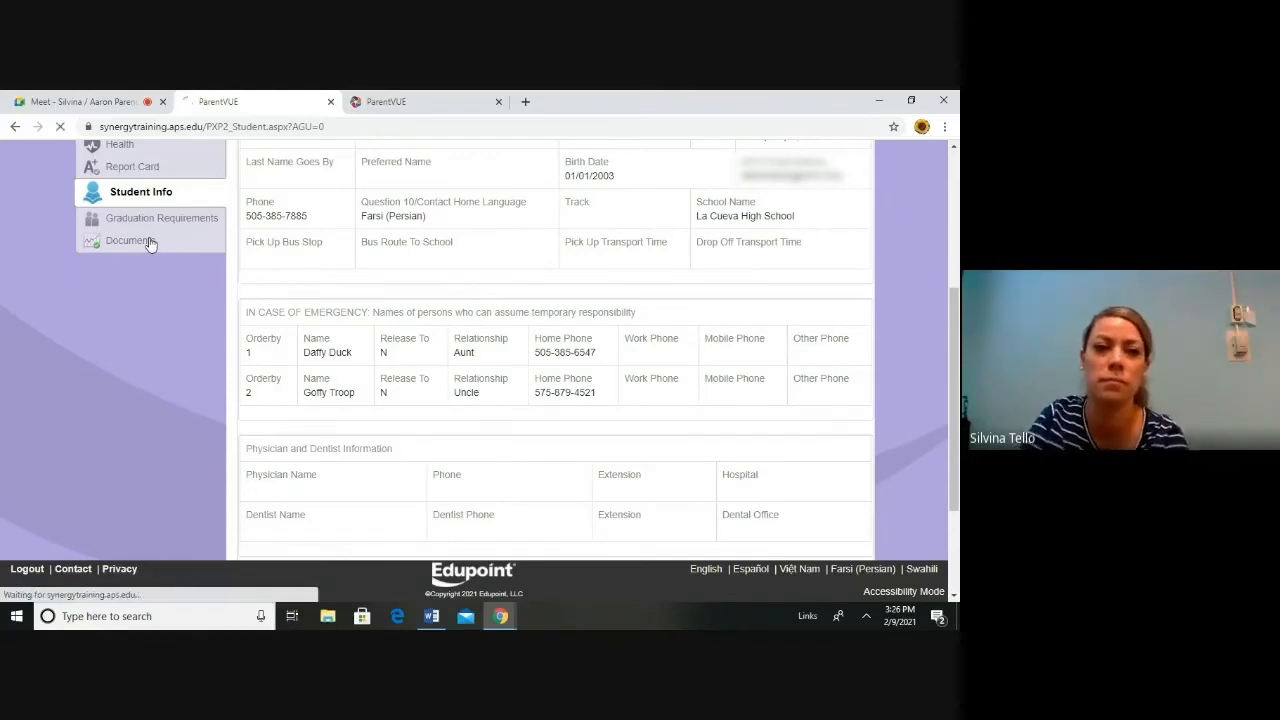
{"action": "left_click", "coordinate": [128, 241]}
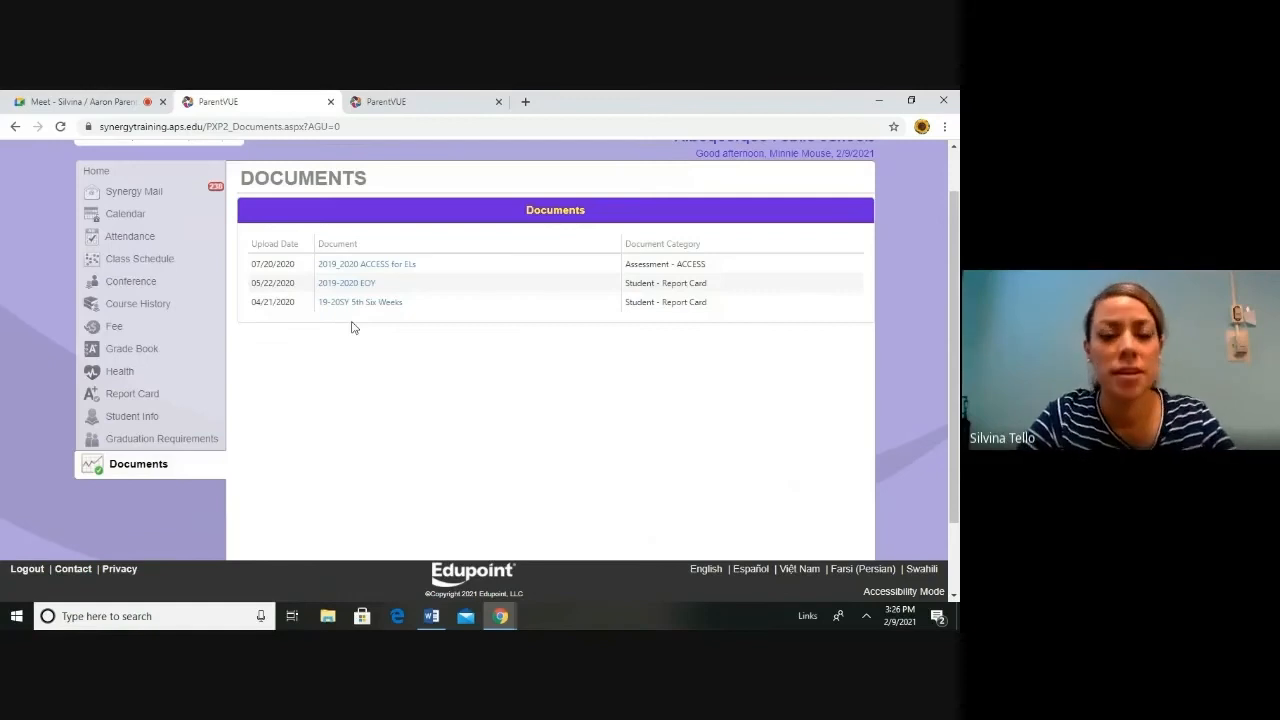